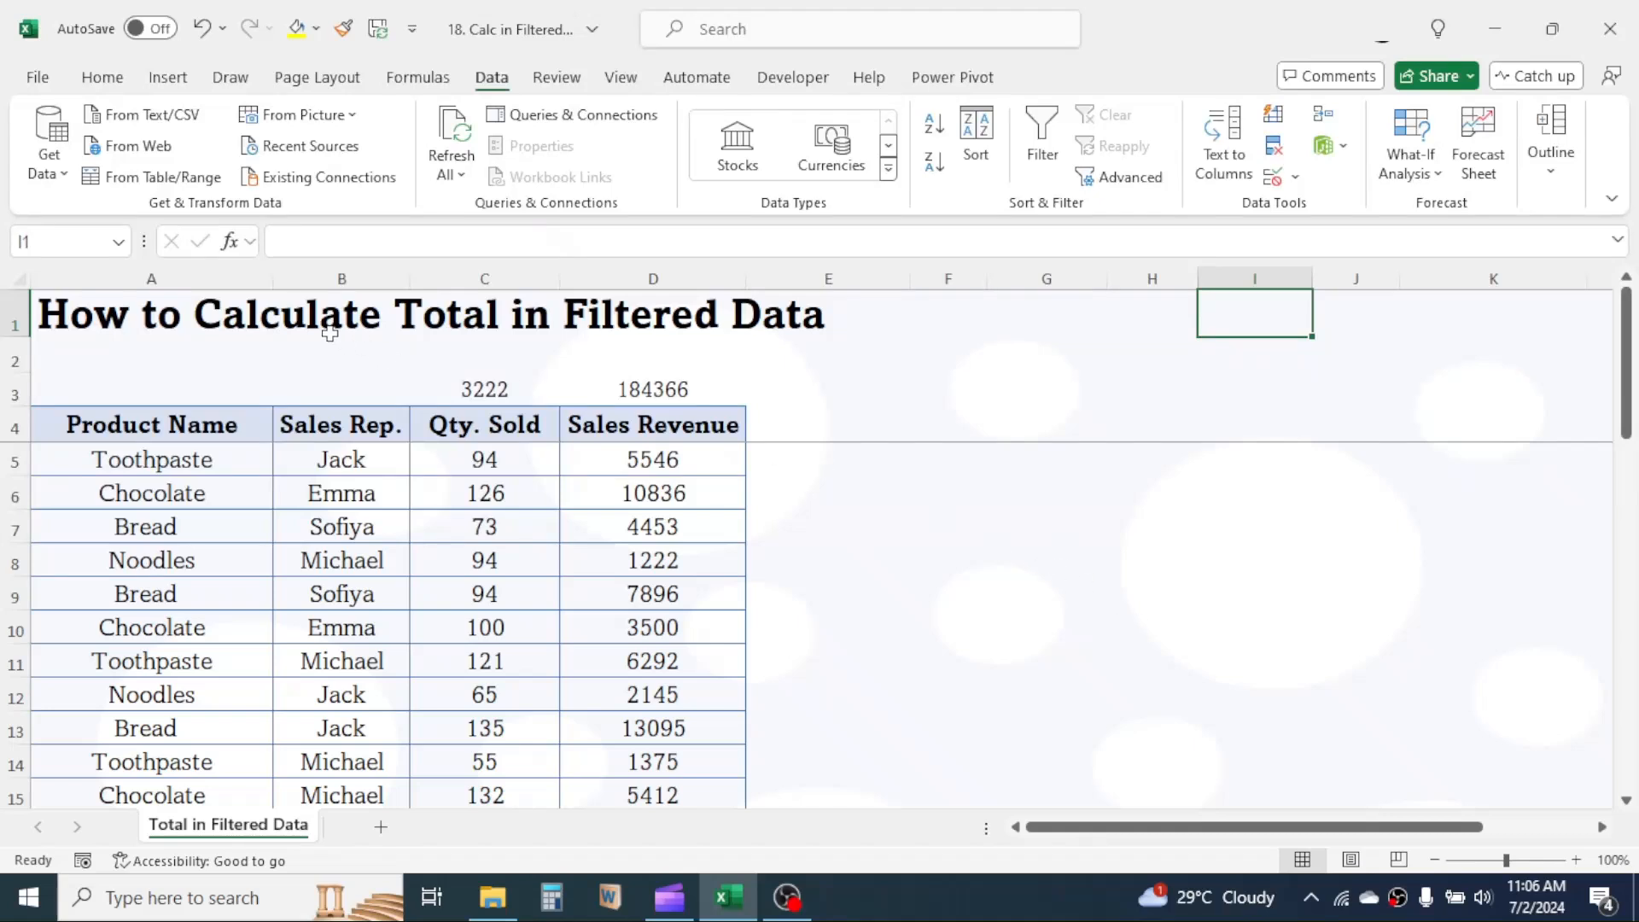
pyautogui.moveTo(777, 323)
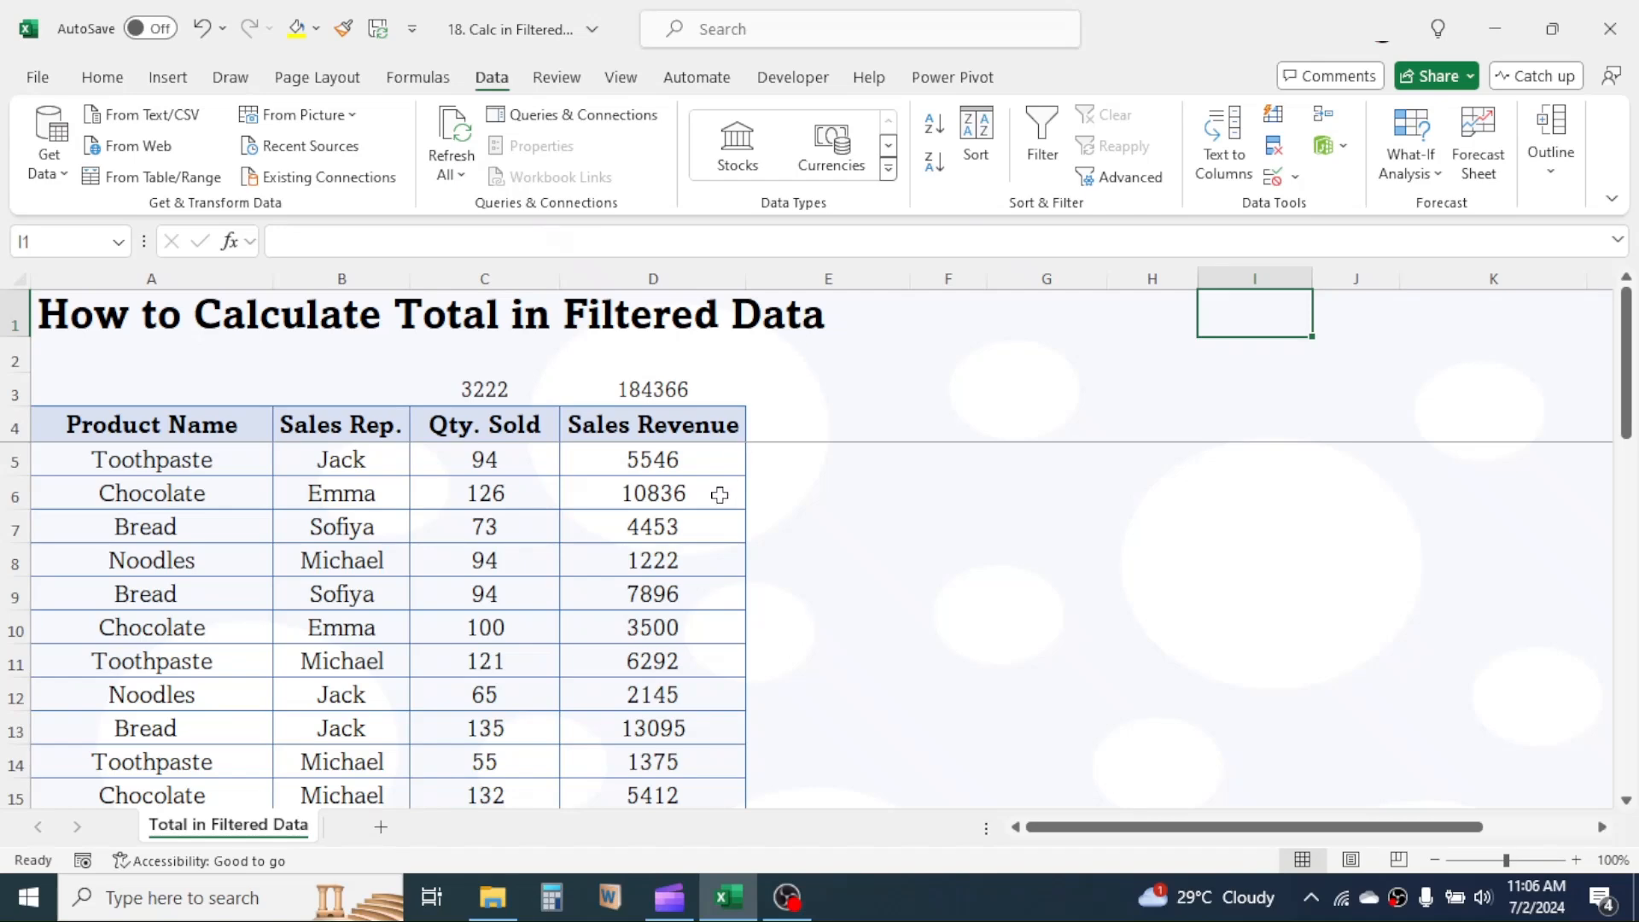
pyautogui.moveTo(239, 470)
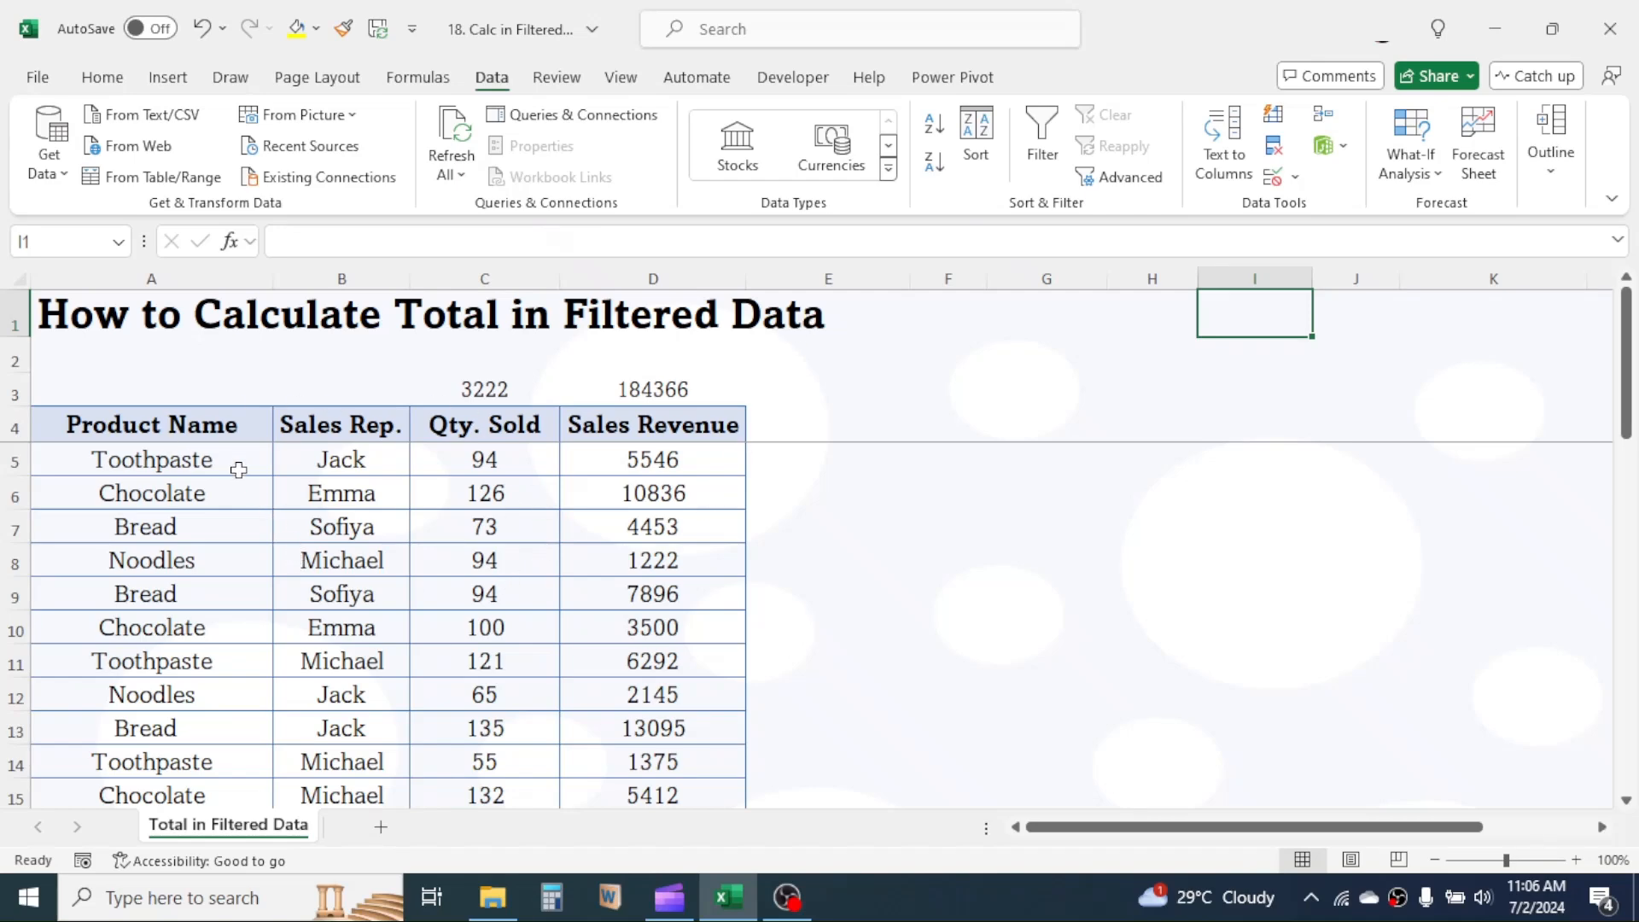
# Inspect the sales rep names, the C3 total formula and the quantity values.
pyautogui.moveTo(484, 423); pyautogui.dragTo(484, 559)
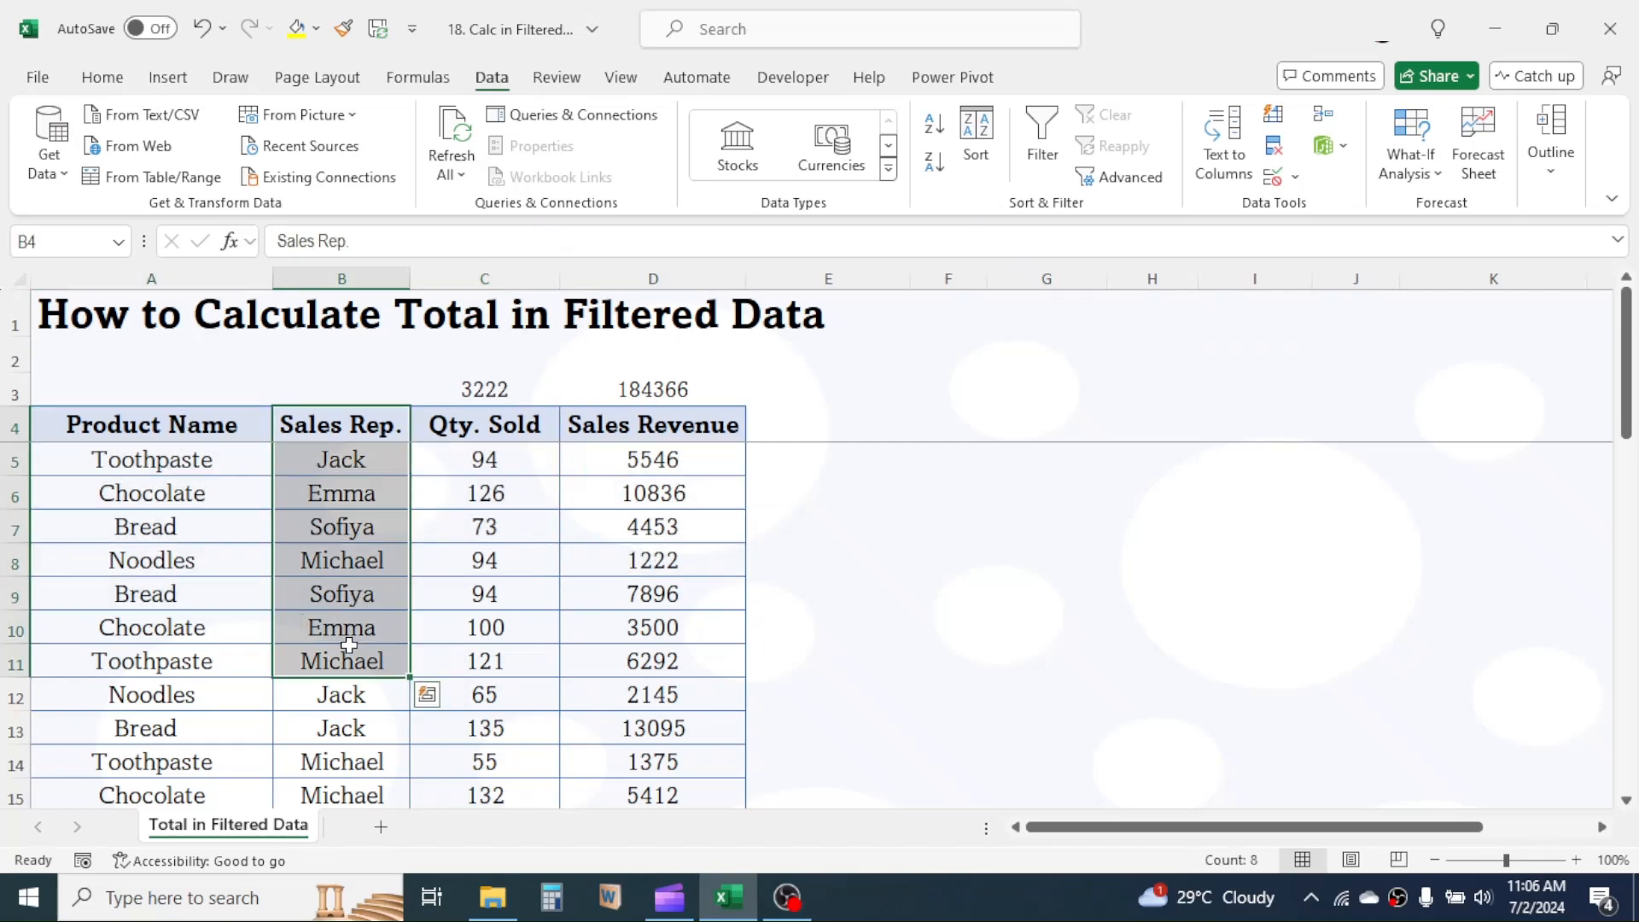
pyautogui.click(484, 388)
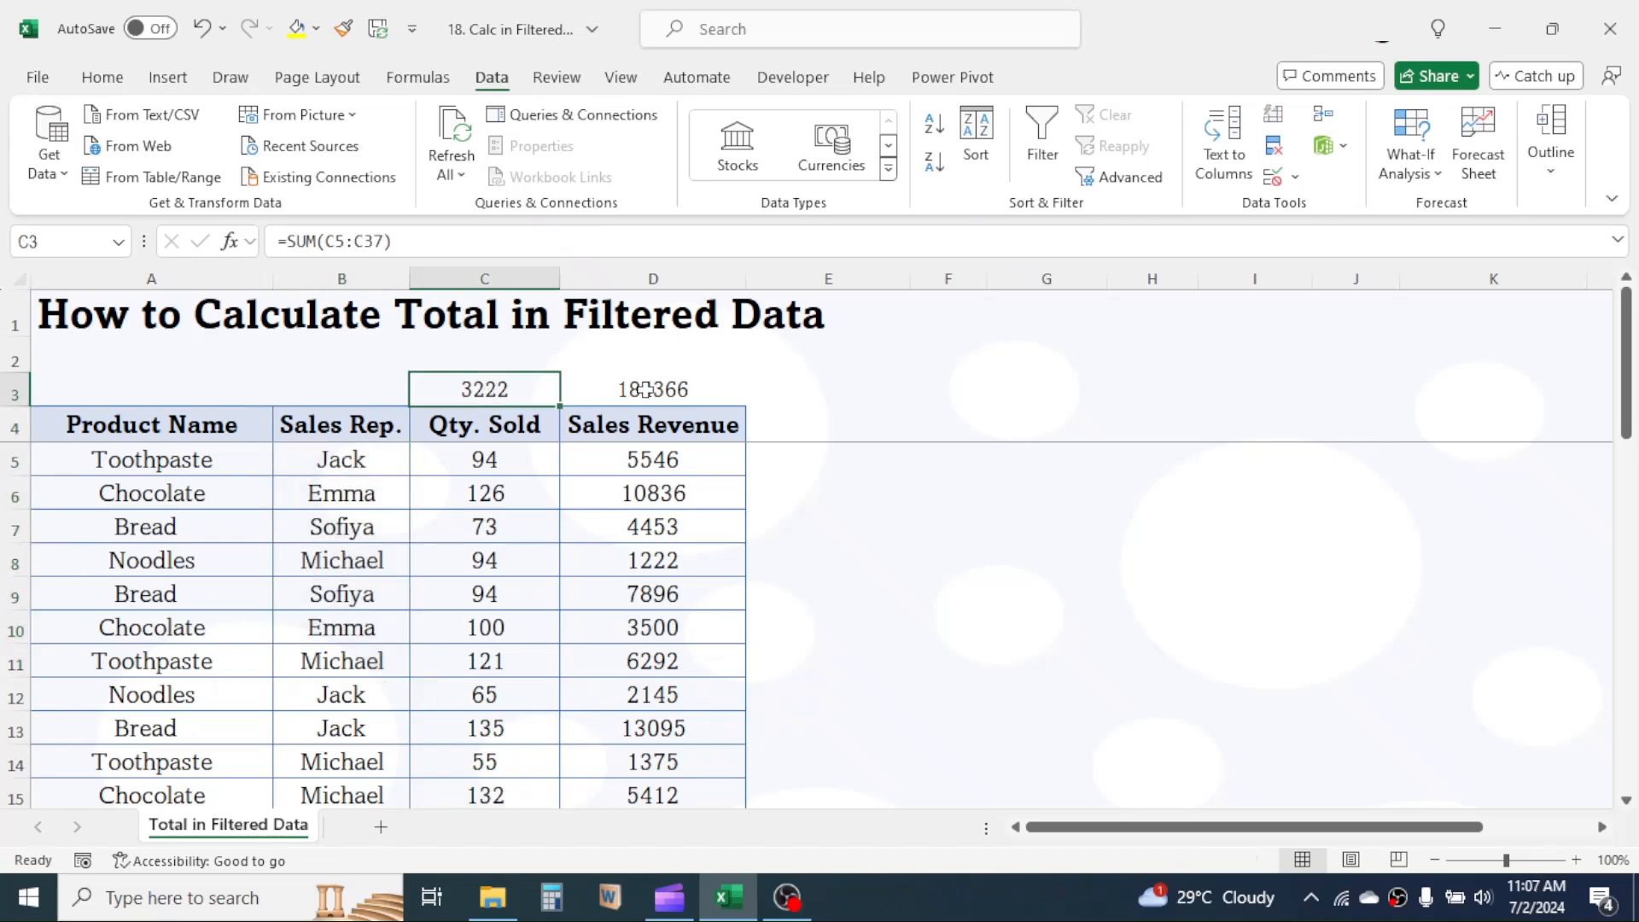
pyautogui.click(652, 388)
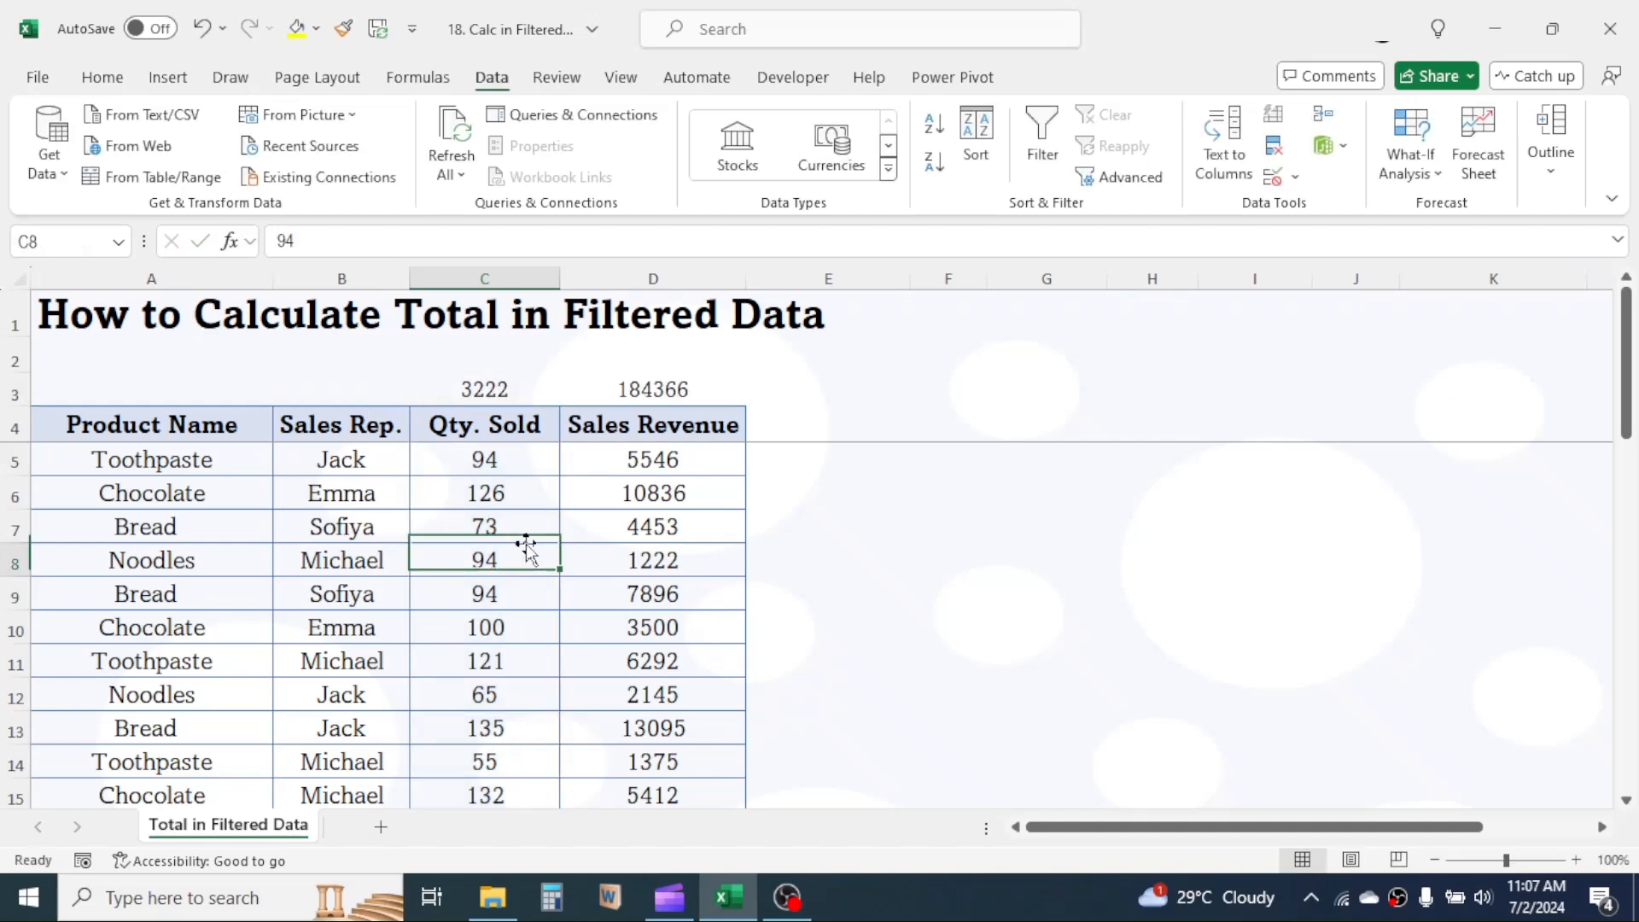
pyautogui.moveTo(647, 428)
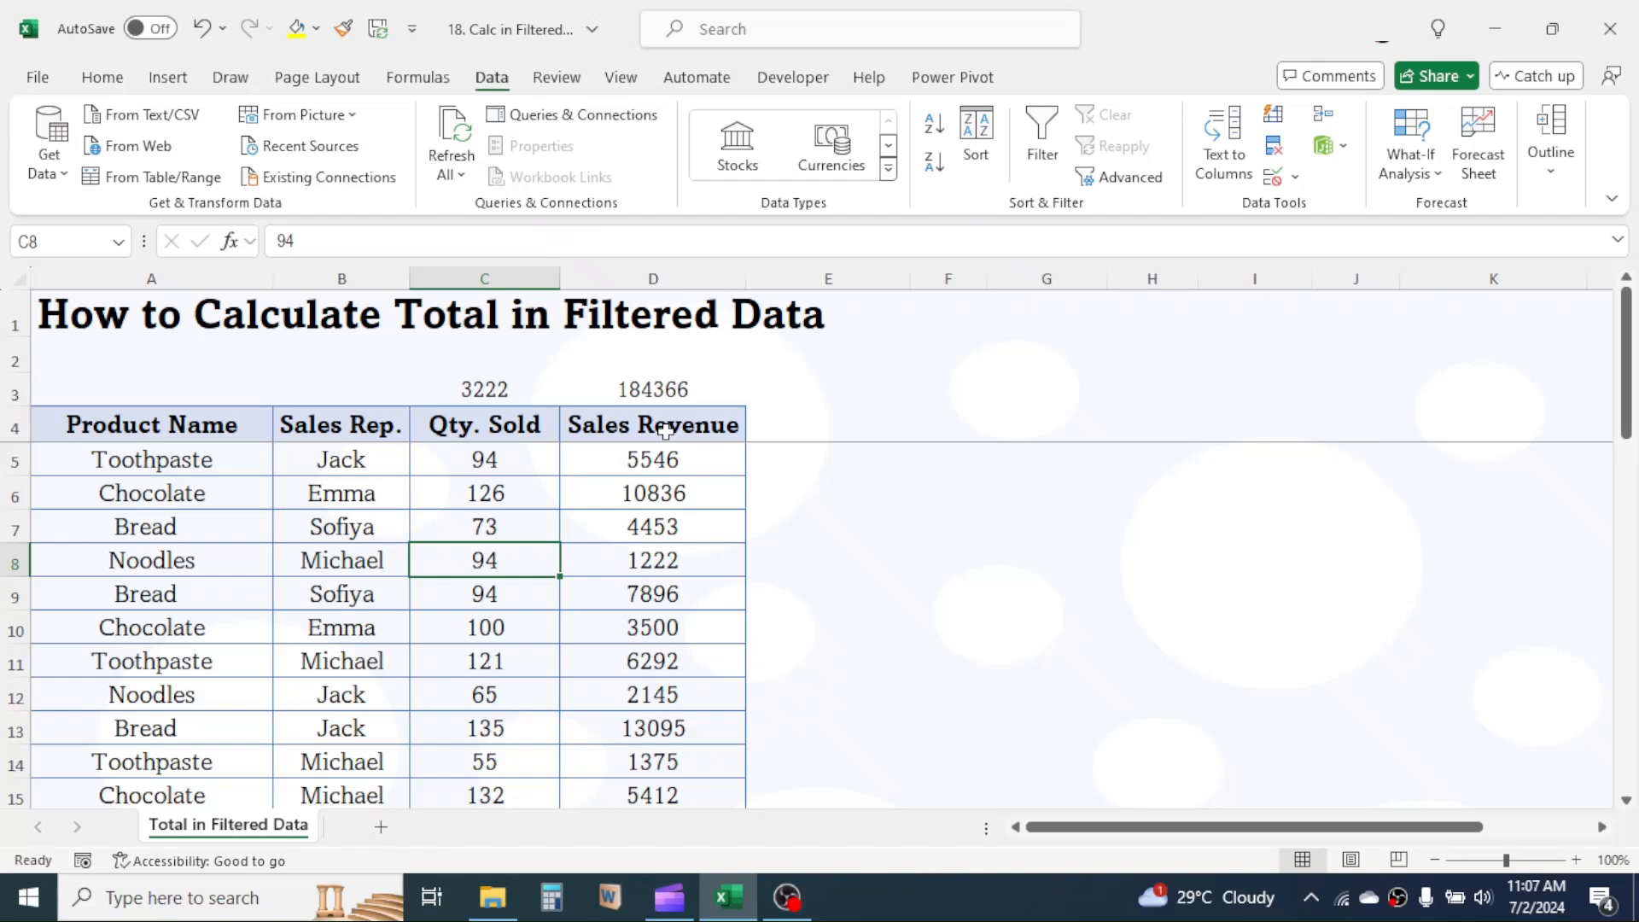
pyautogui.click(484, 389)
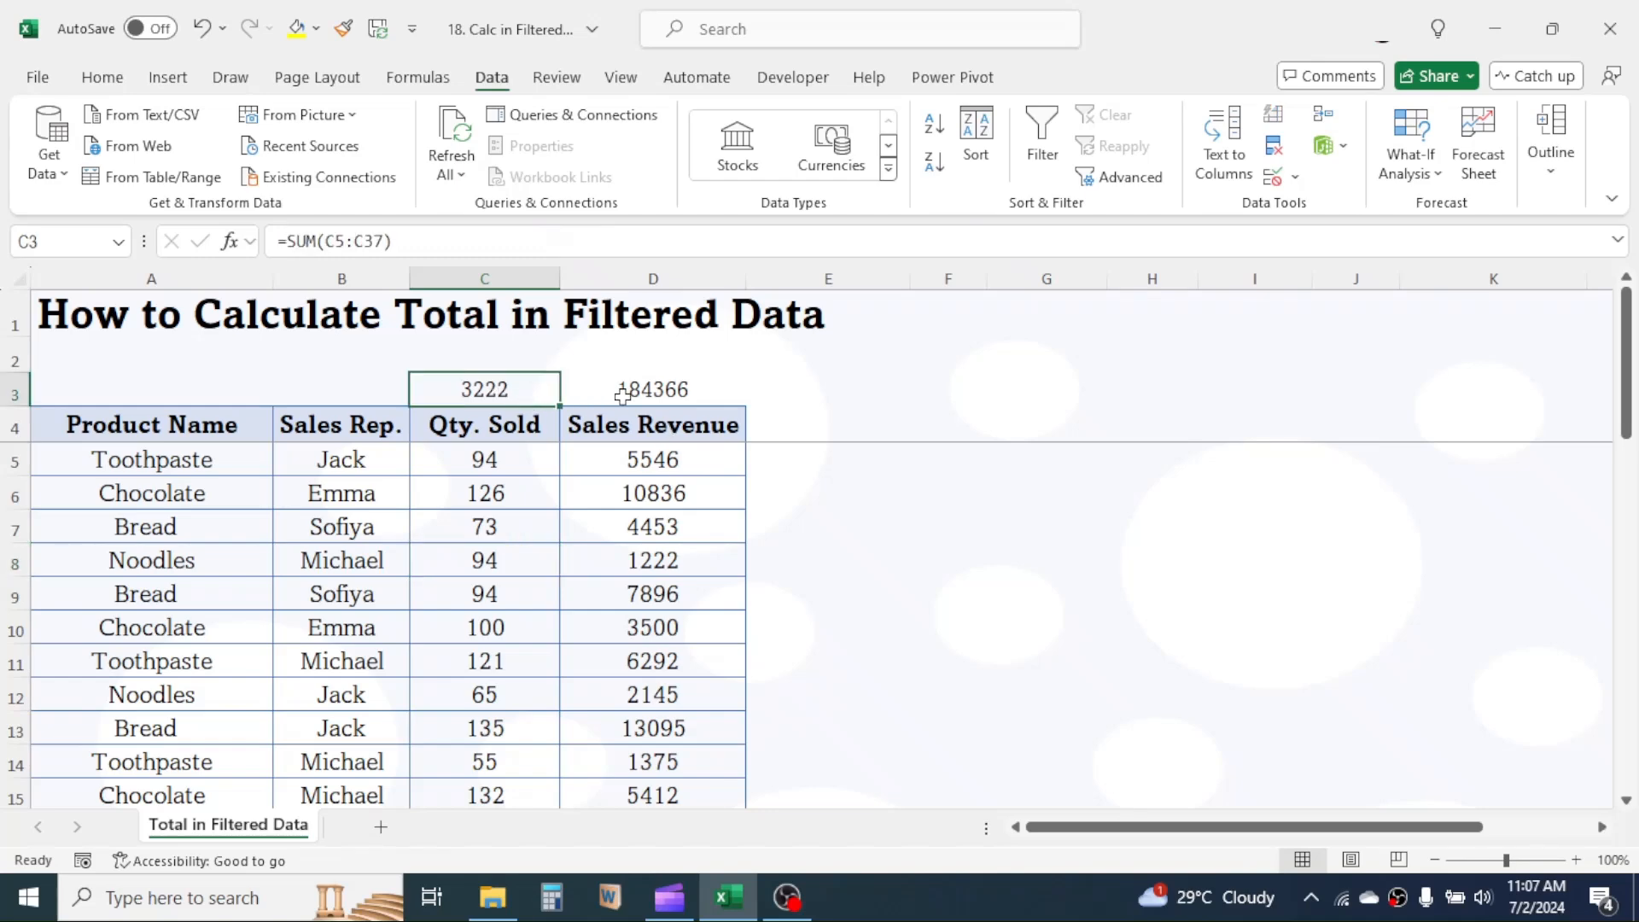
# Turn on filtering for header row A4:D4 and keep only Toothpaste under Product Name.
pyautogui.click(653, 388)
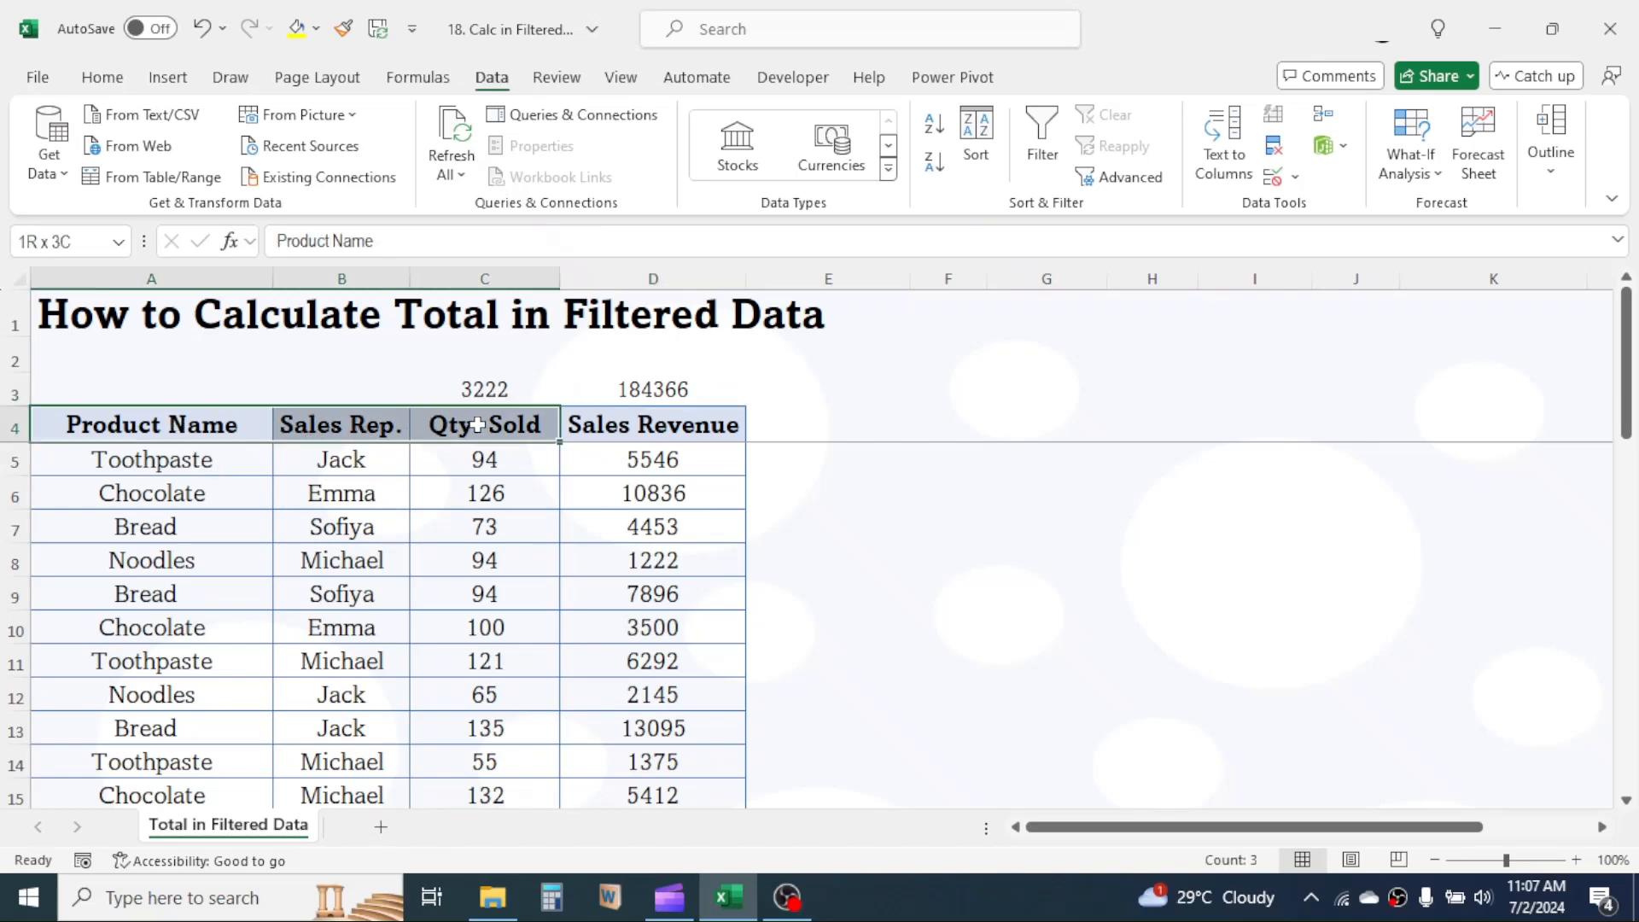
pyautogui.click(652, 424)
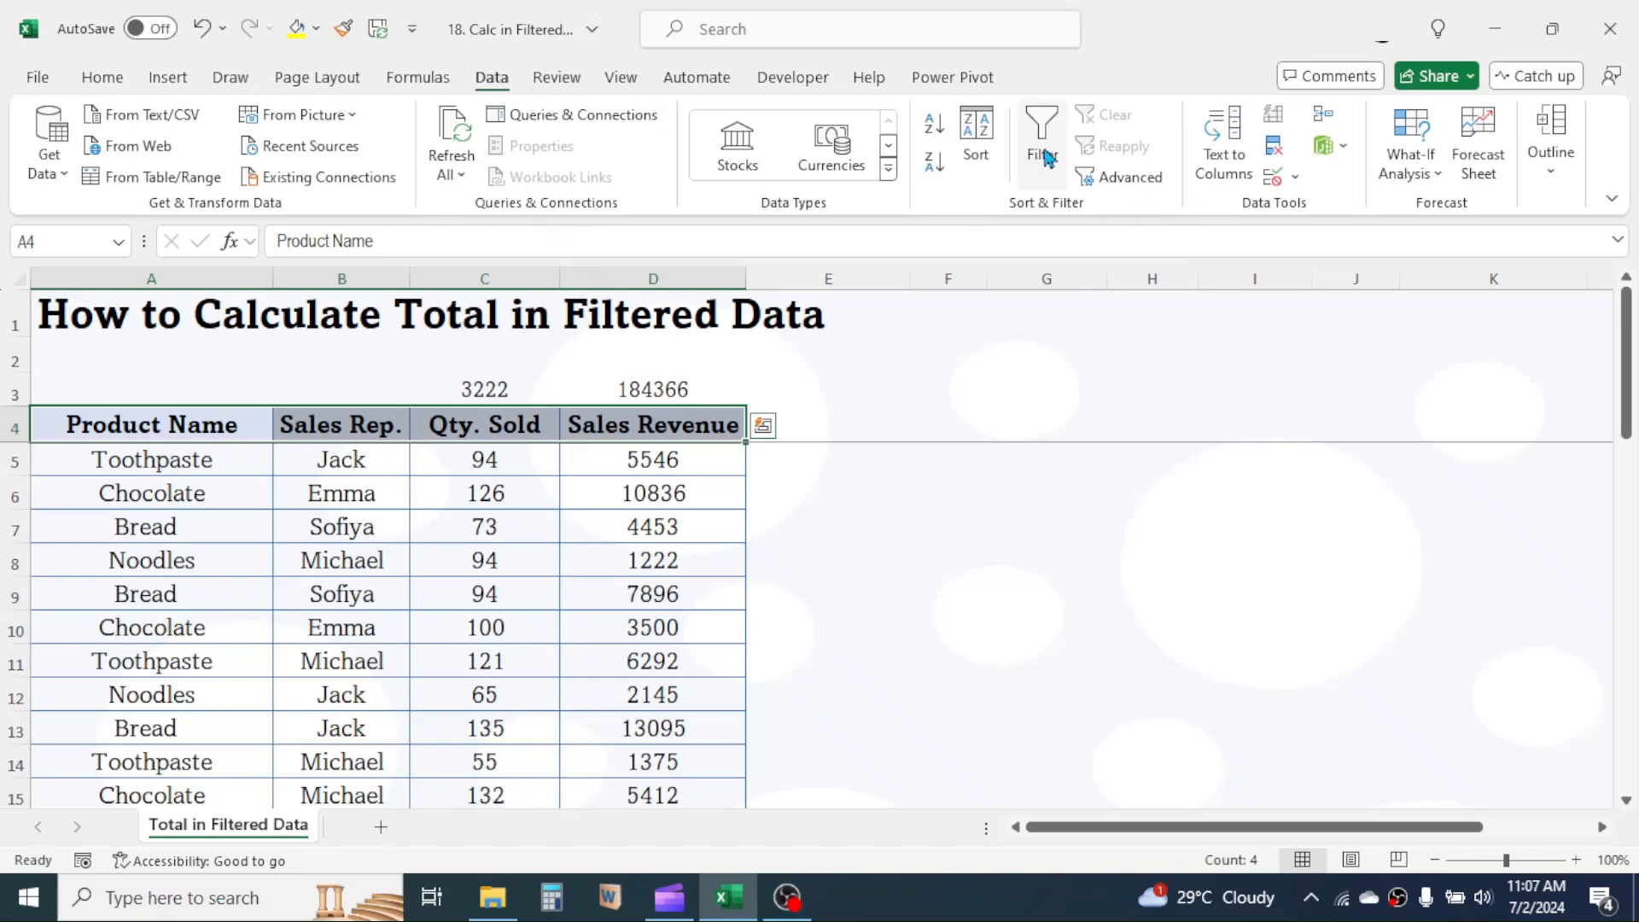
pyautogui.click(1042, 133)
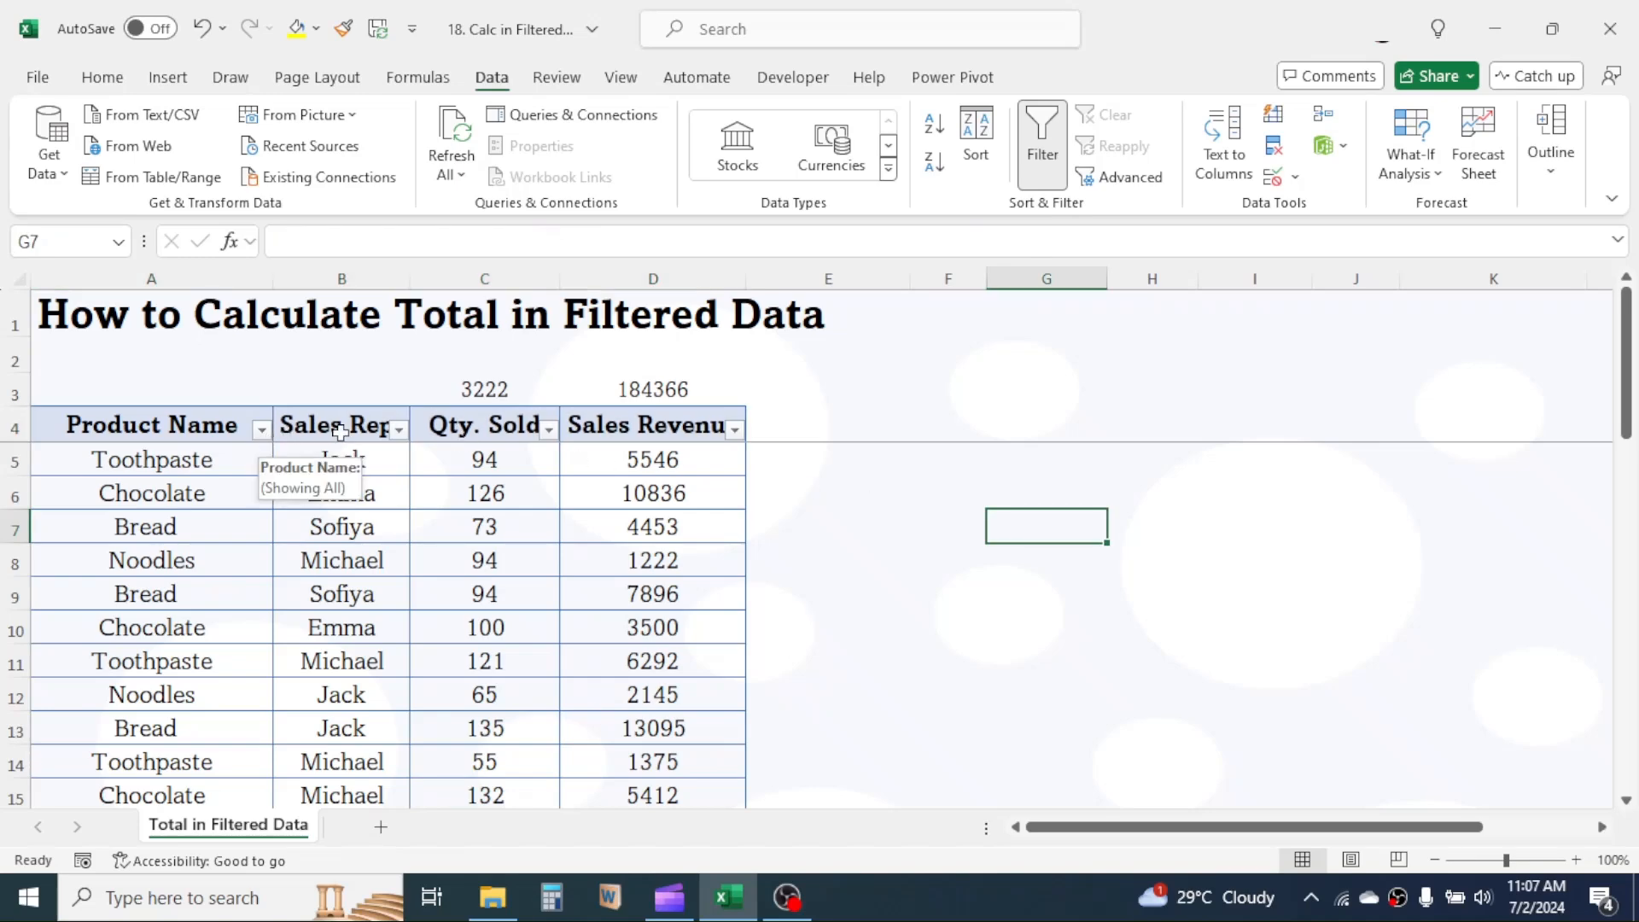
pyautogui.moveTo(263, 434)
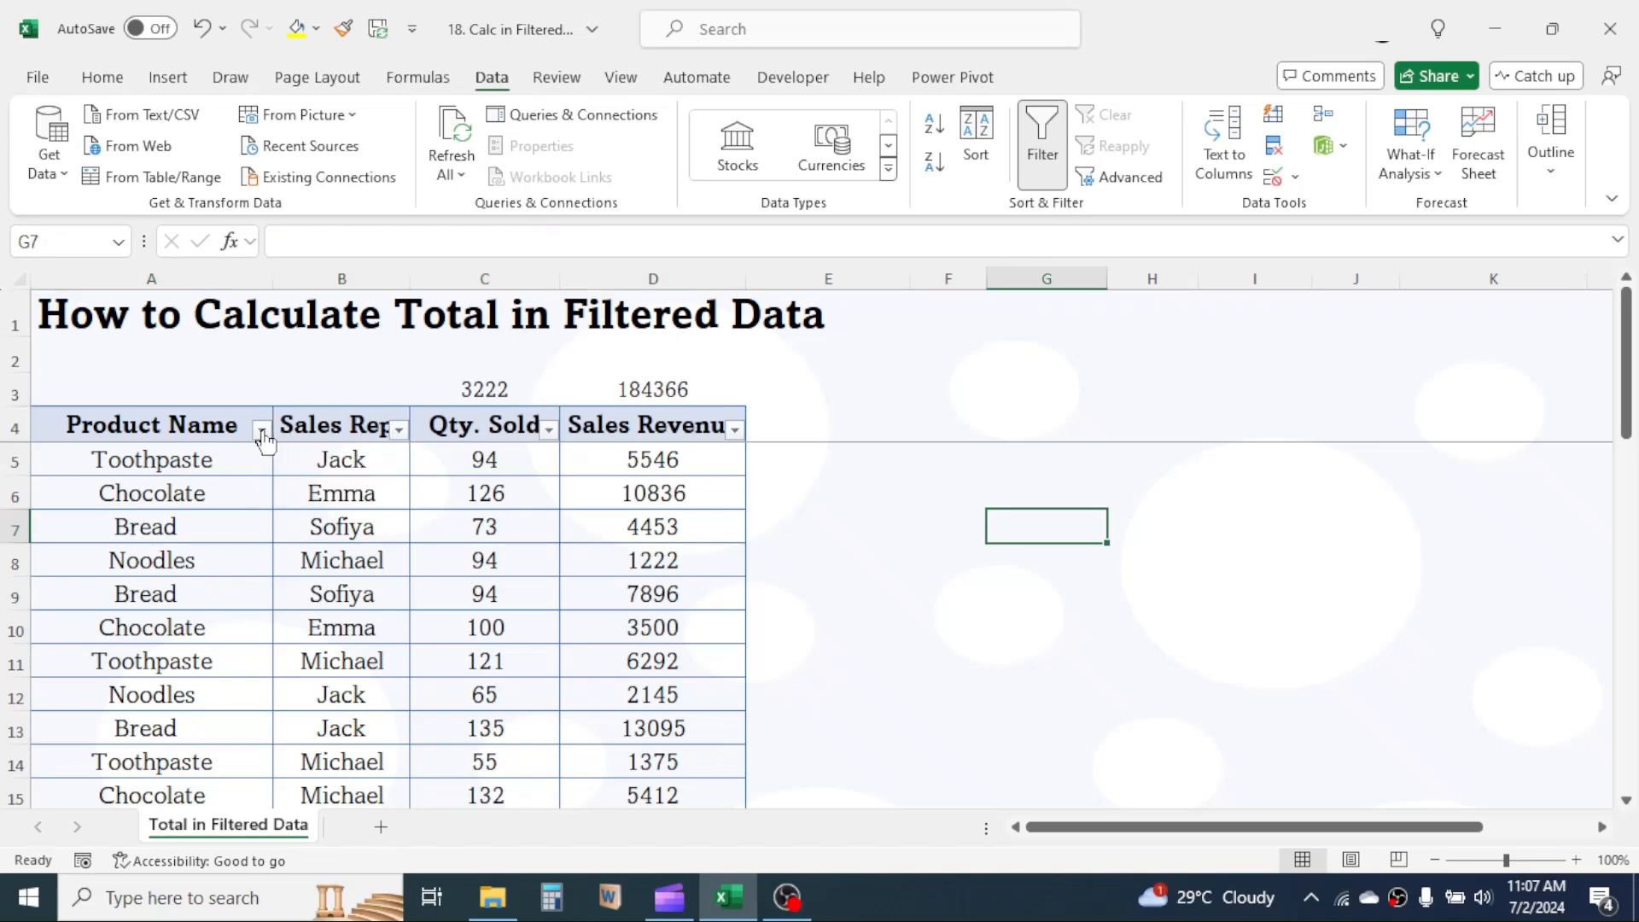
pyautogui.click(262, 426)
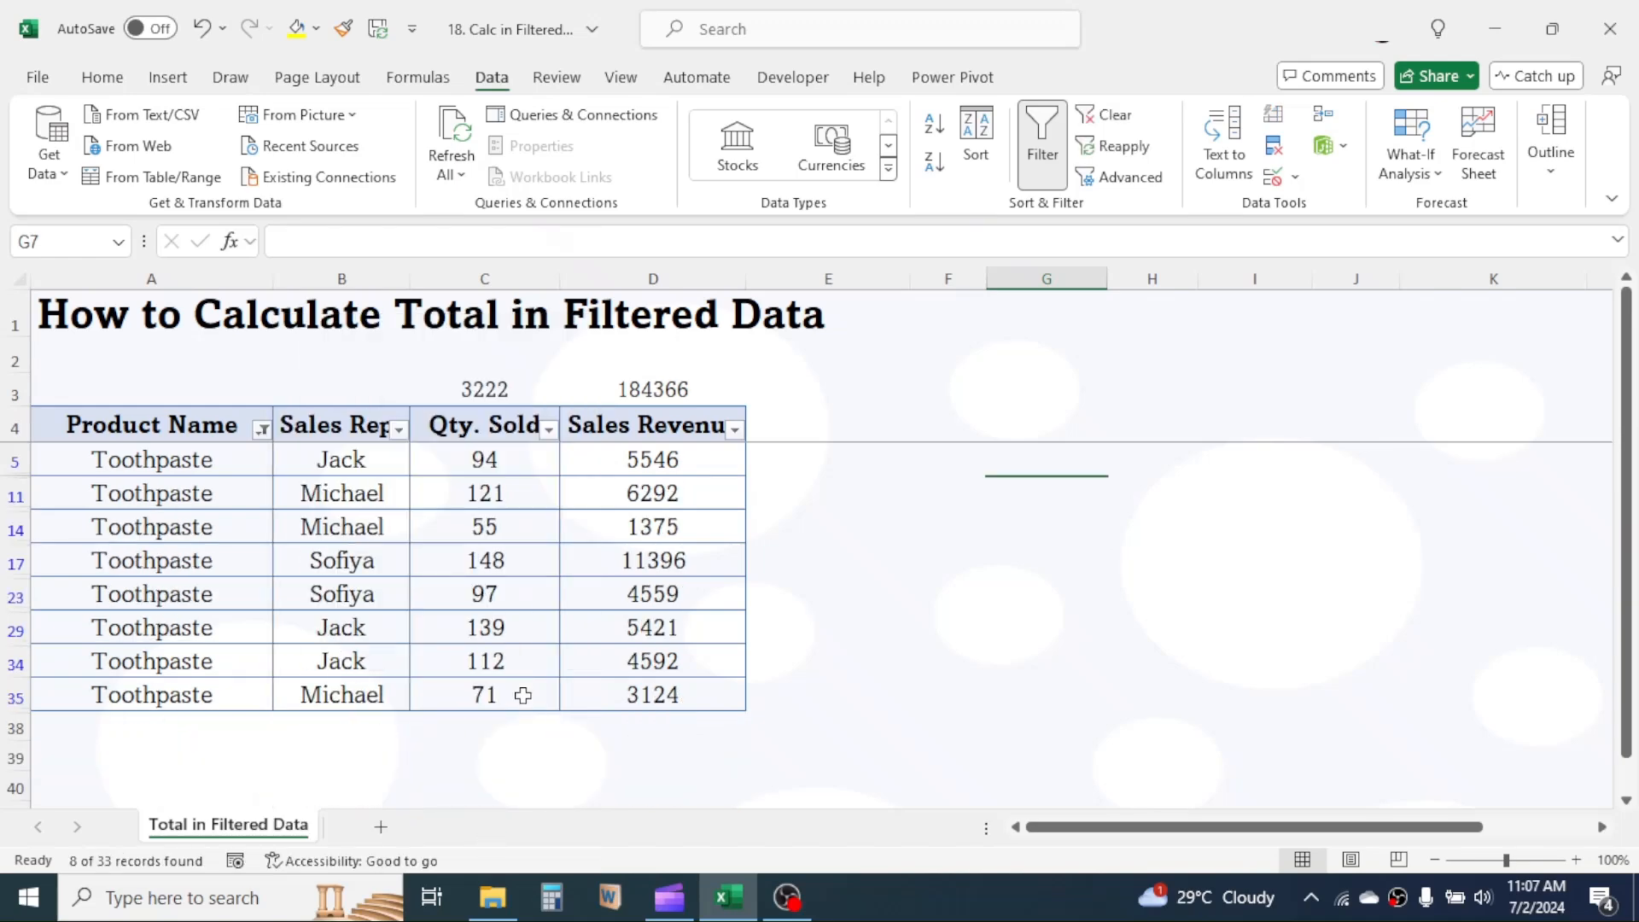
pyautogui.click(652, 389)
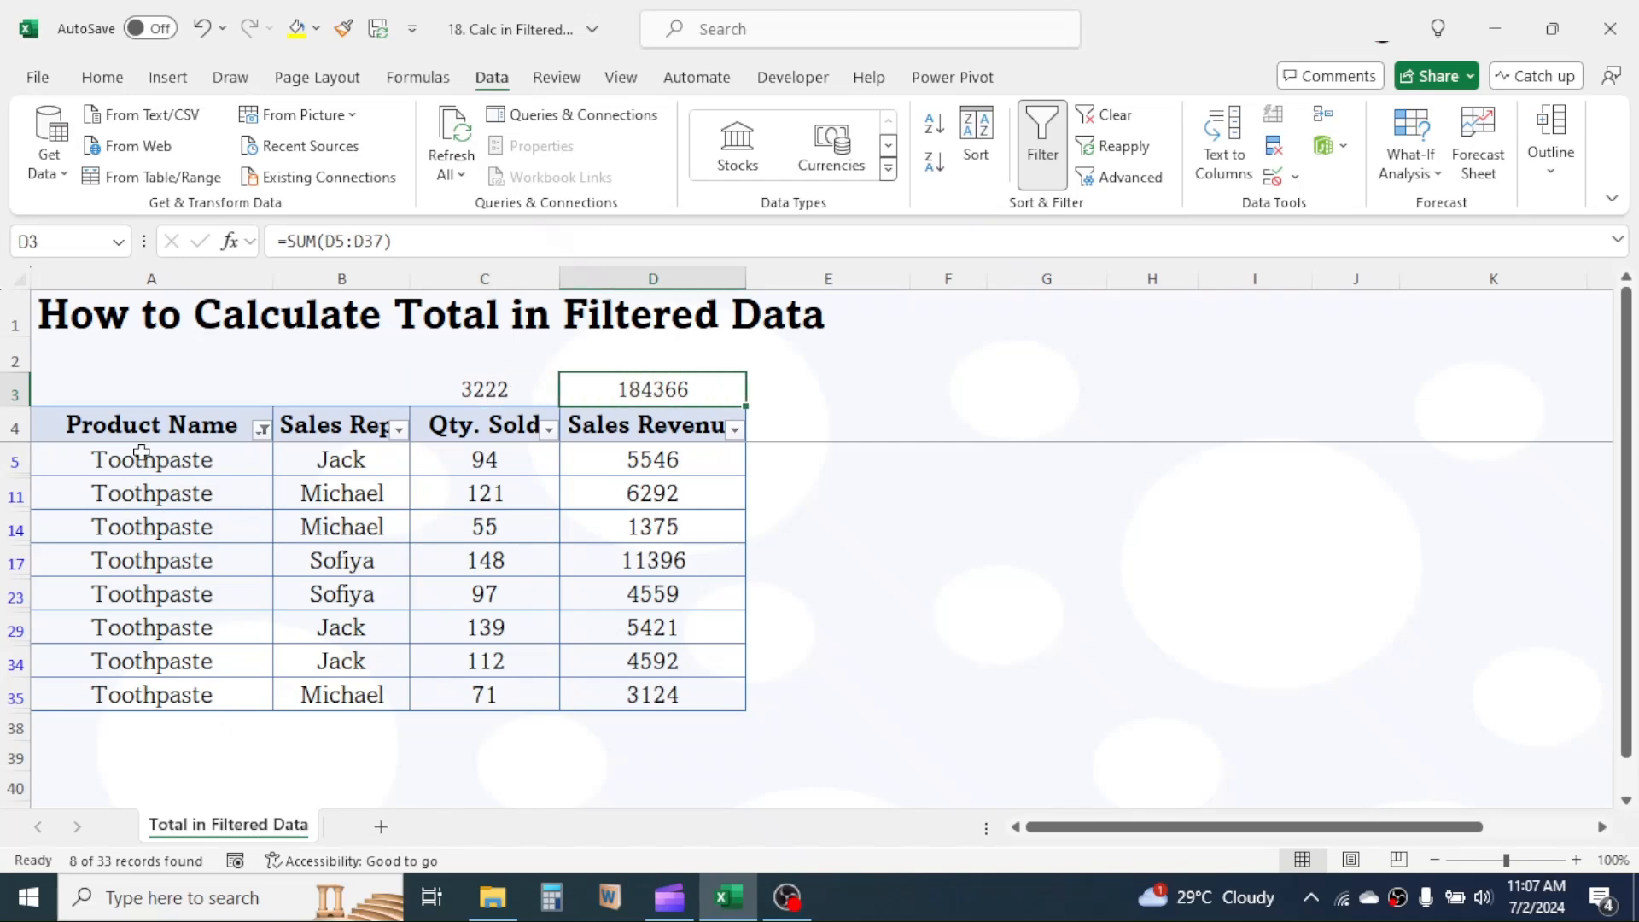
pyautogui.moveTo(184, 592)
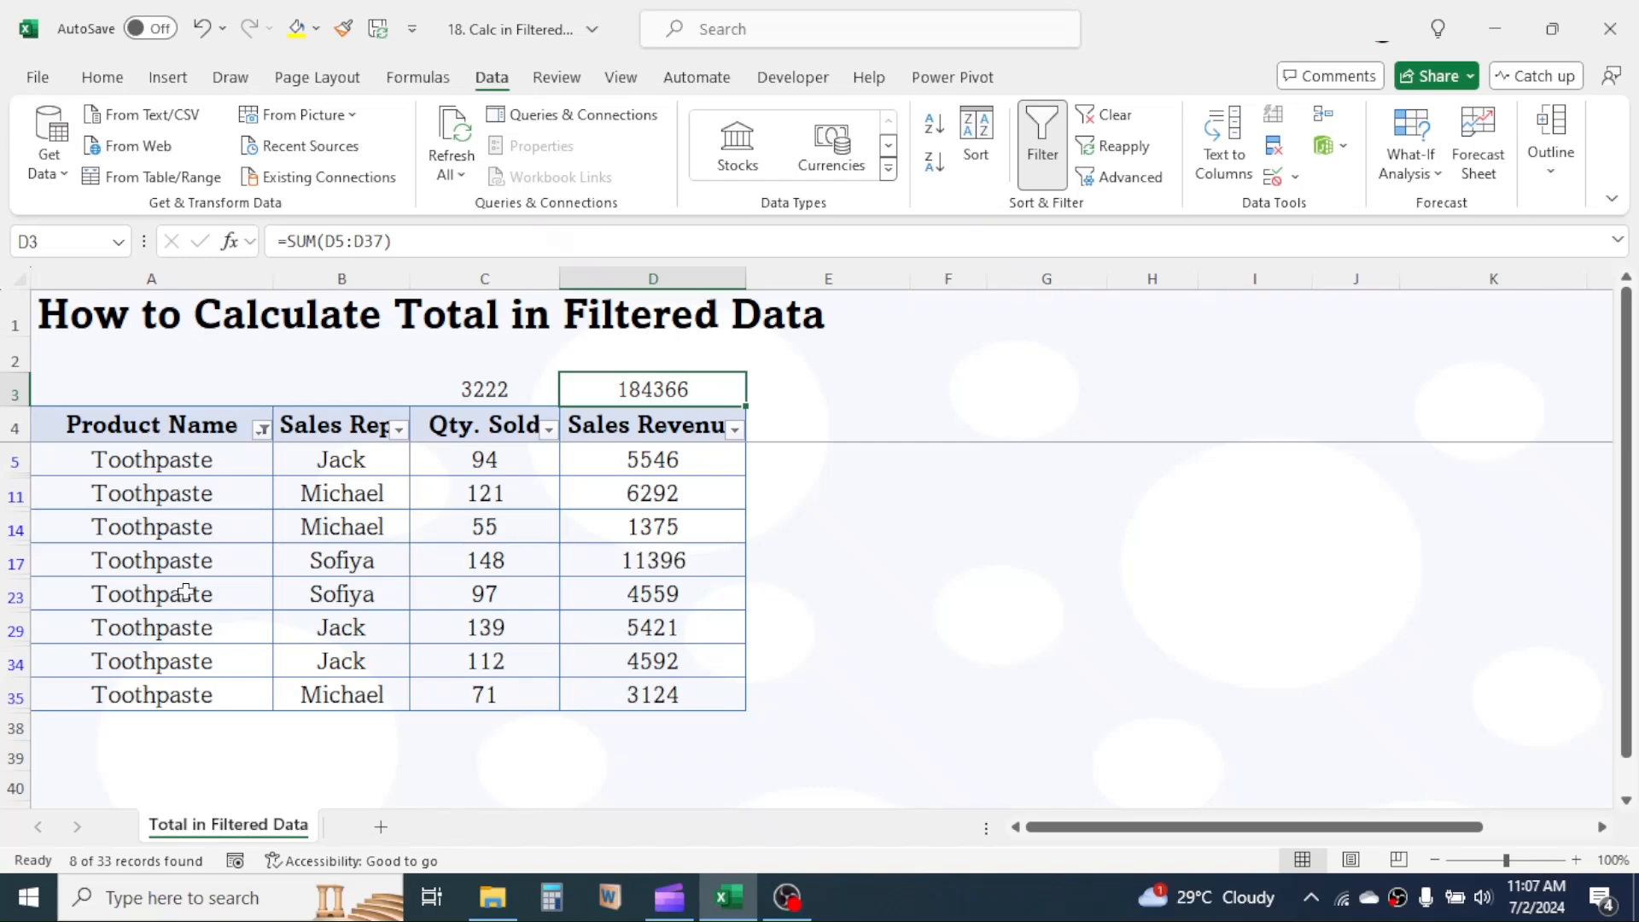
pyautogui.moveTo(587, 573)
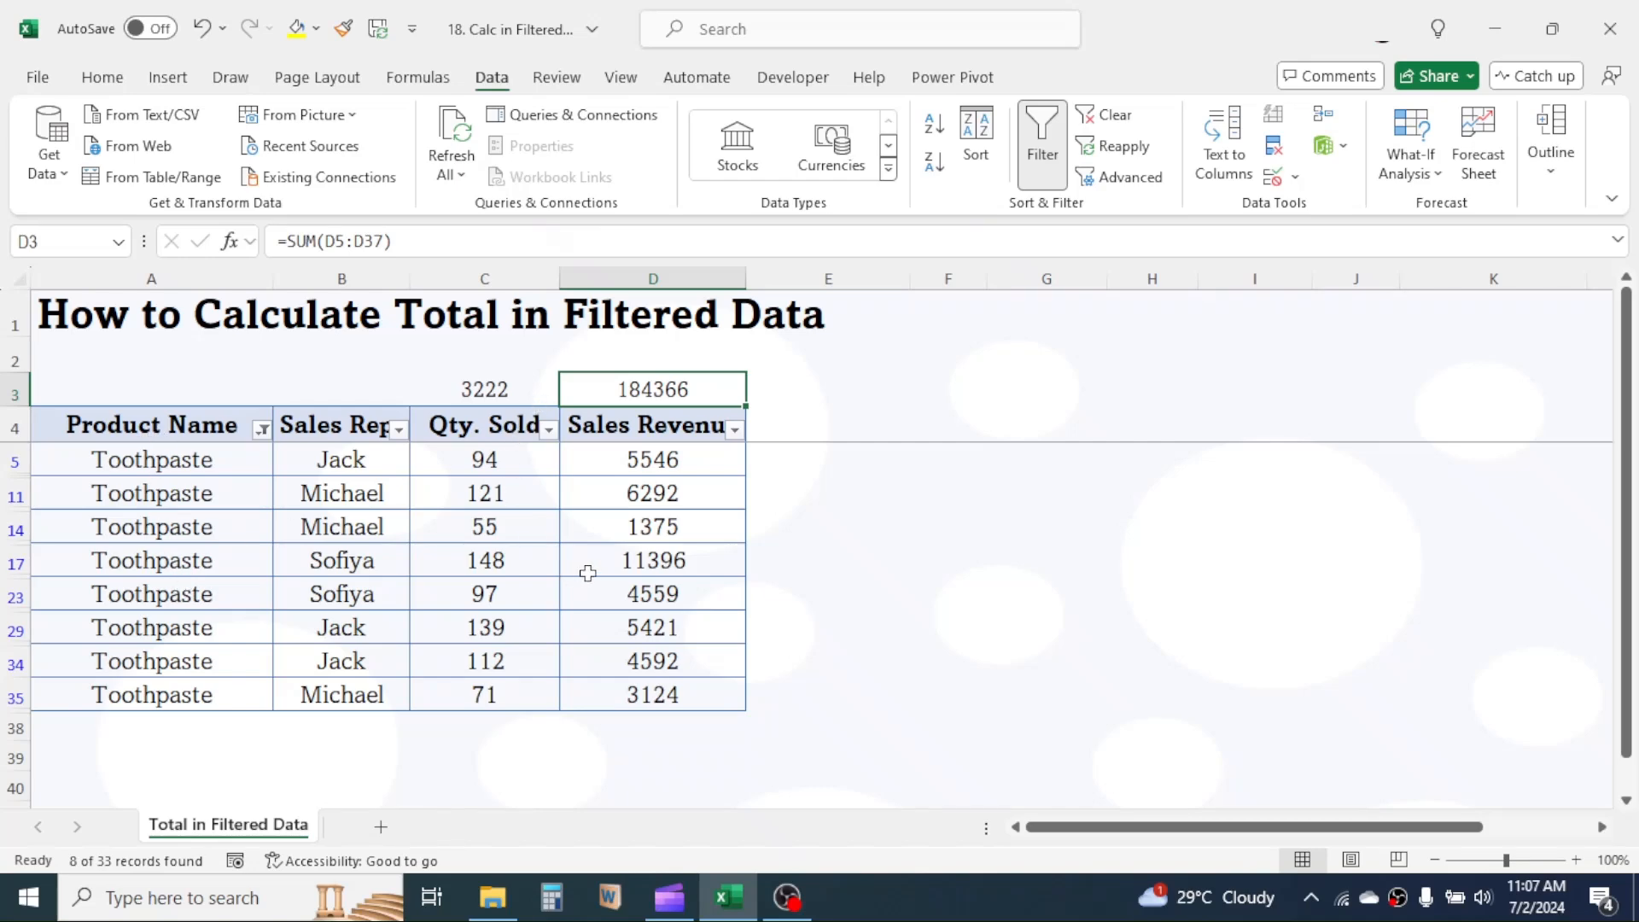
pyautogui.moveTo(516, 549)
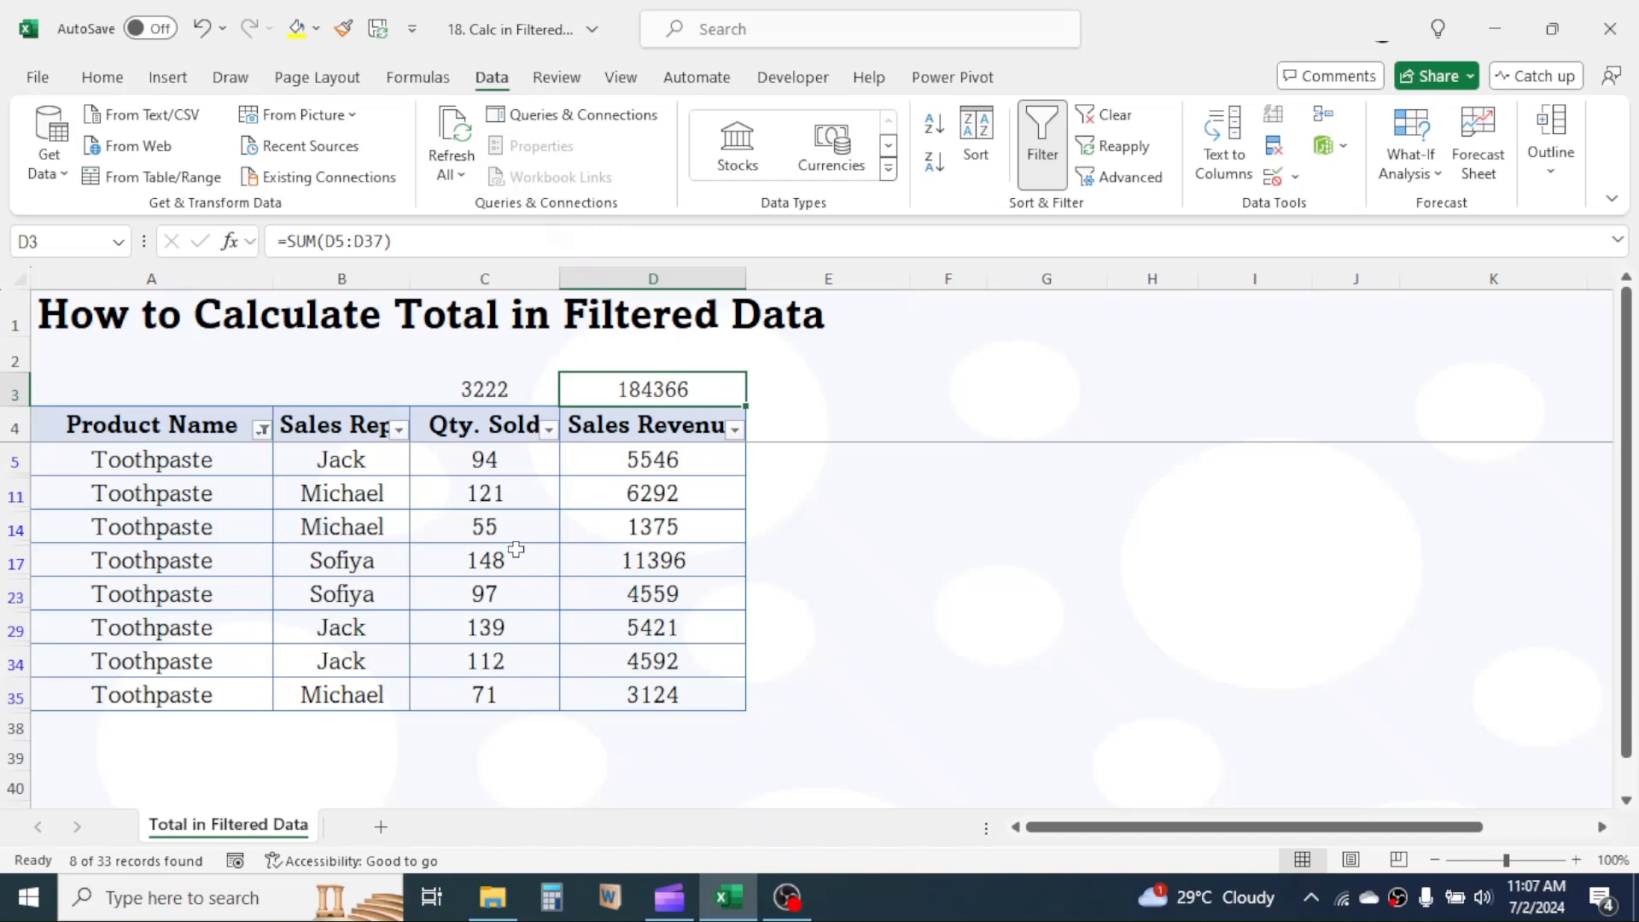
pyautogui.moveTo(490, 402)
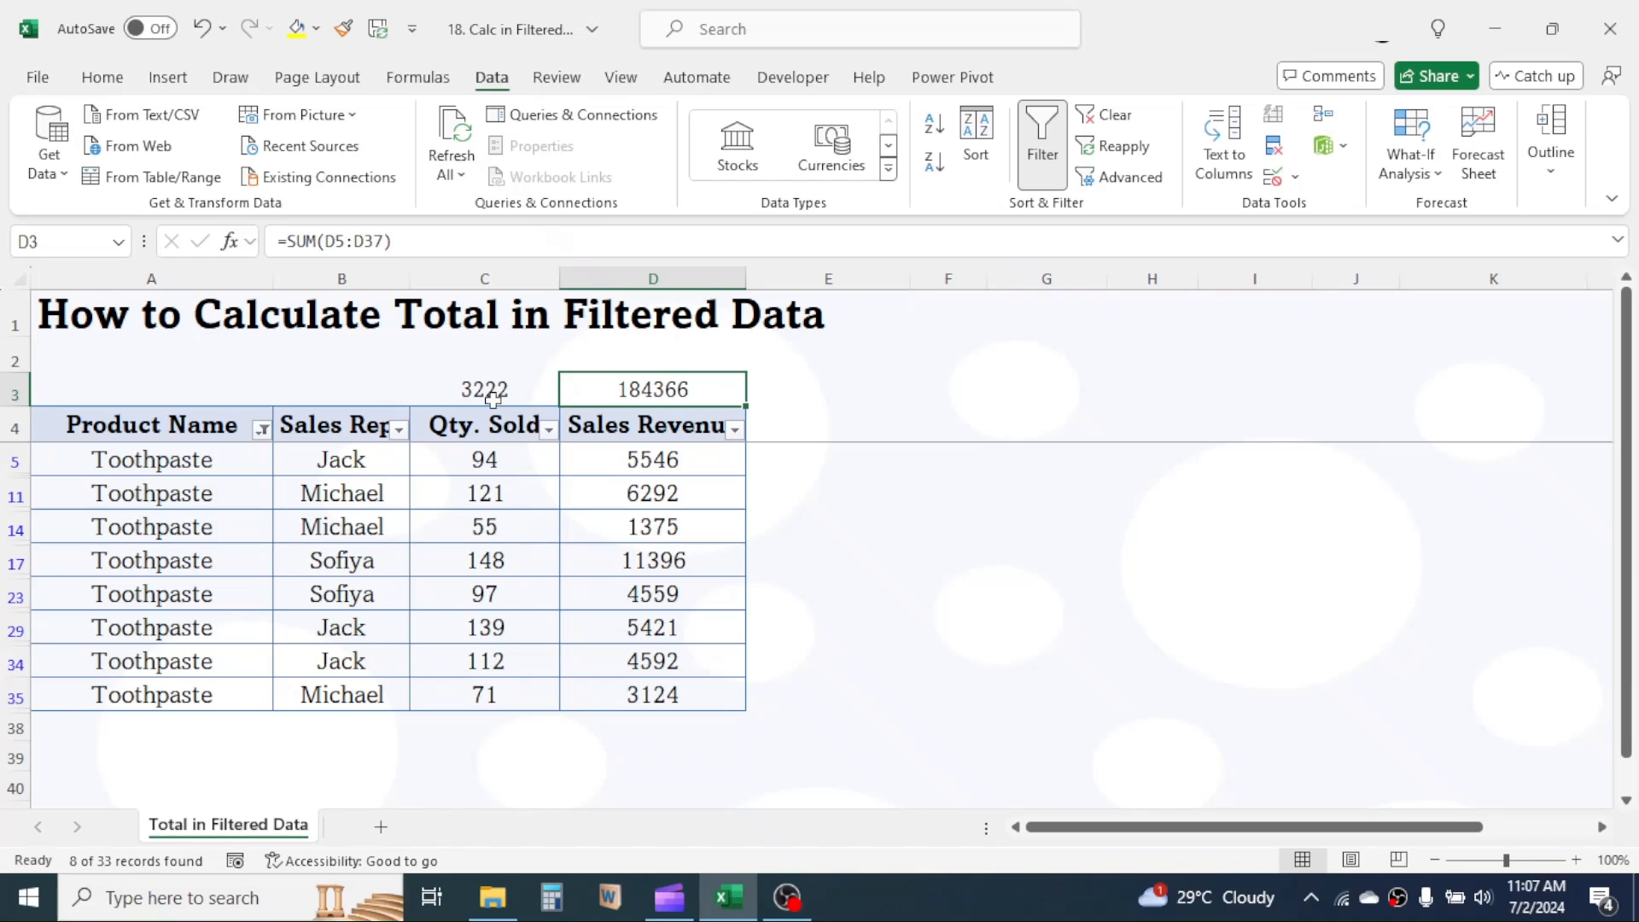
pyautogui.moveTo(418, 399)
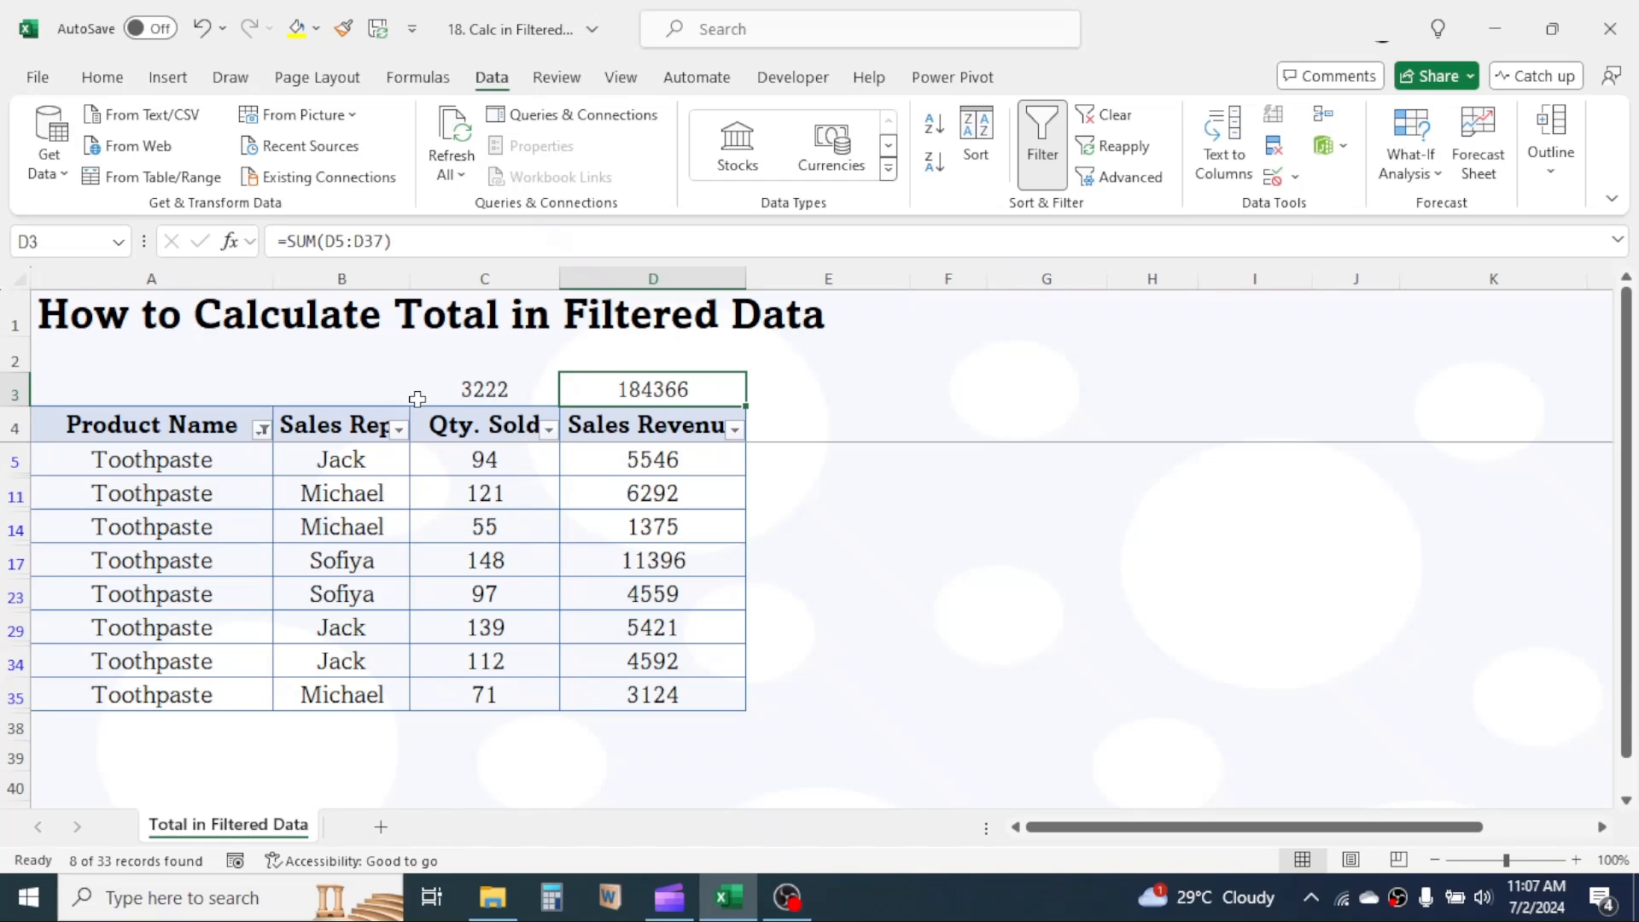
pyautogui.moveTo(494, 440)
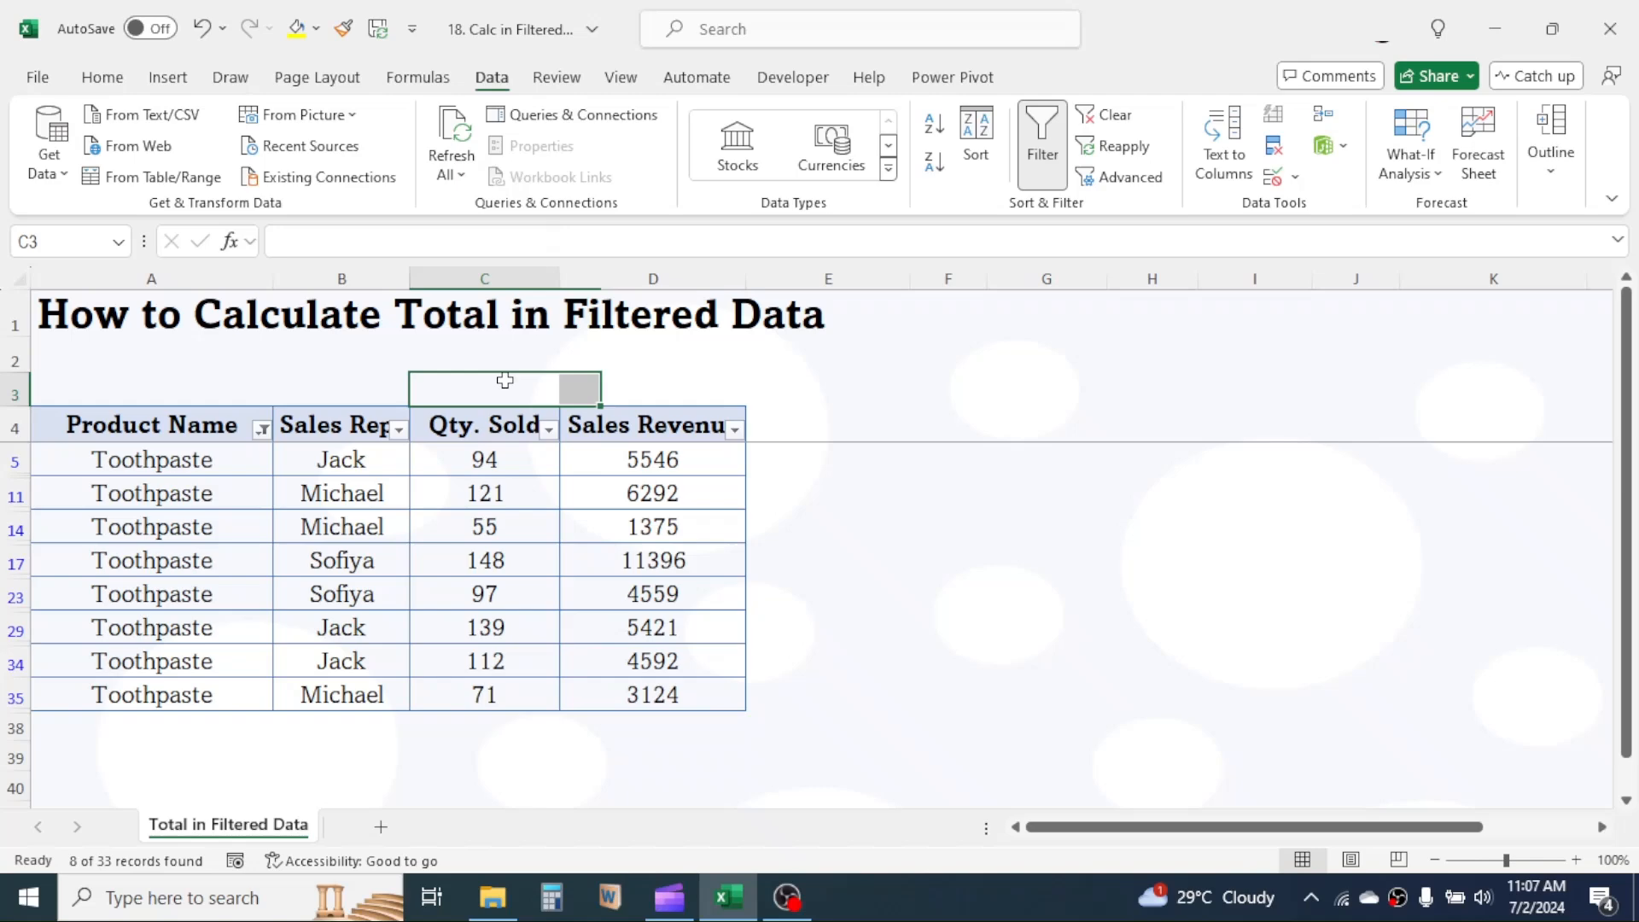
# Enter =SUBTOTAL(9,C5:C37) in C3, showing a visible quantity total of 837.
pyautogui.write('=')
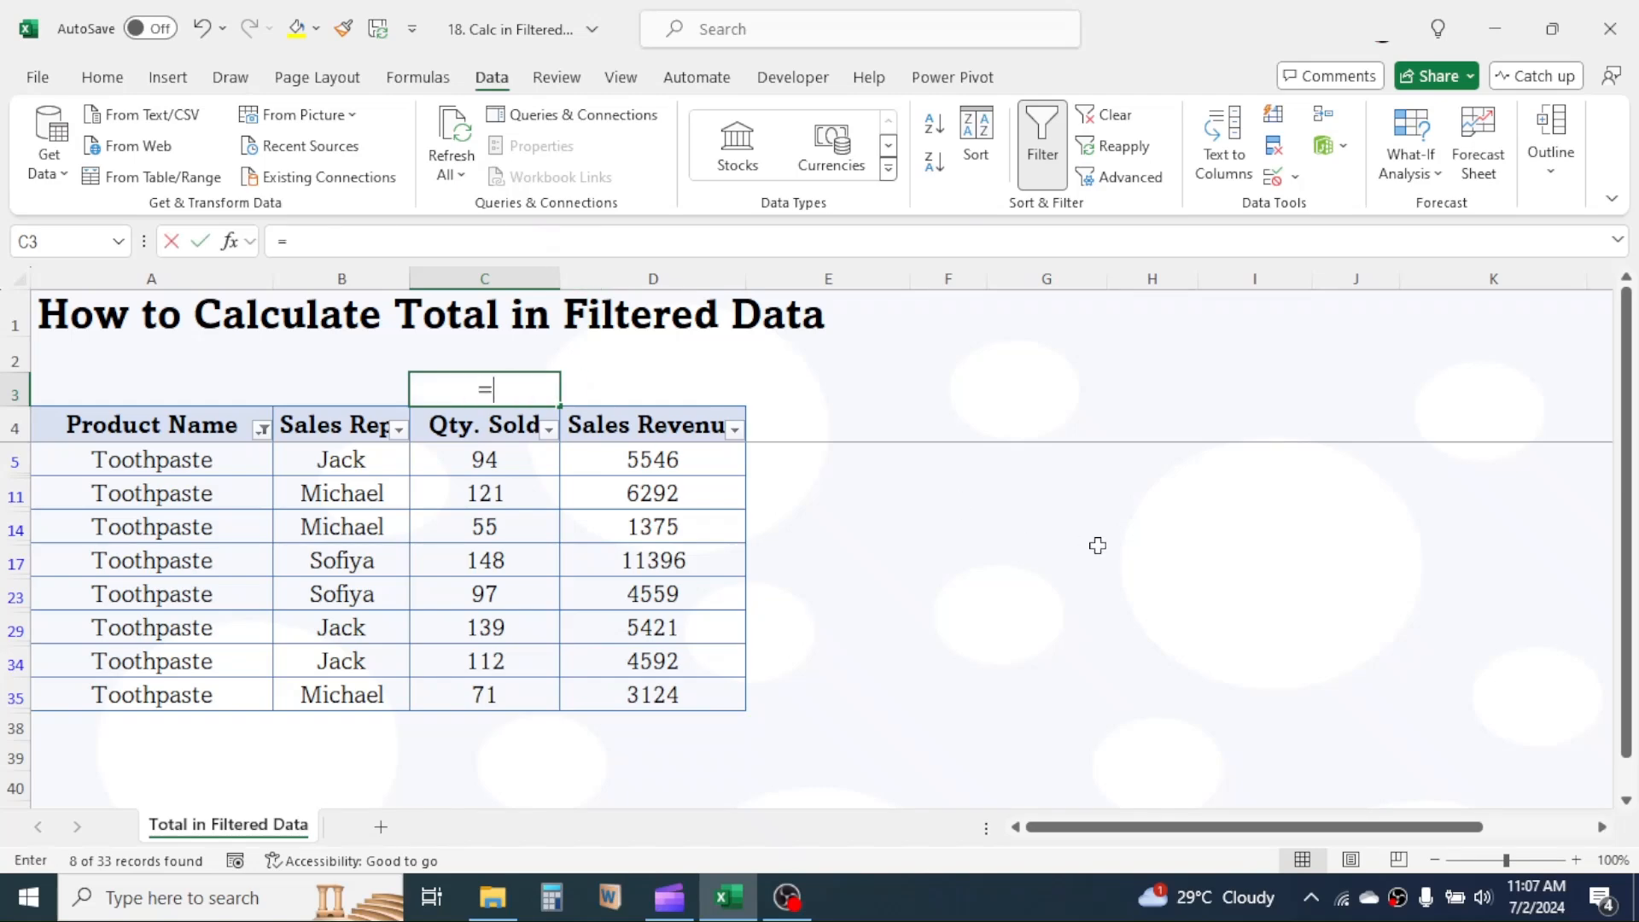
pyautogui.write('SUBTOTAL(')
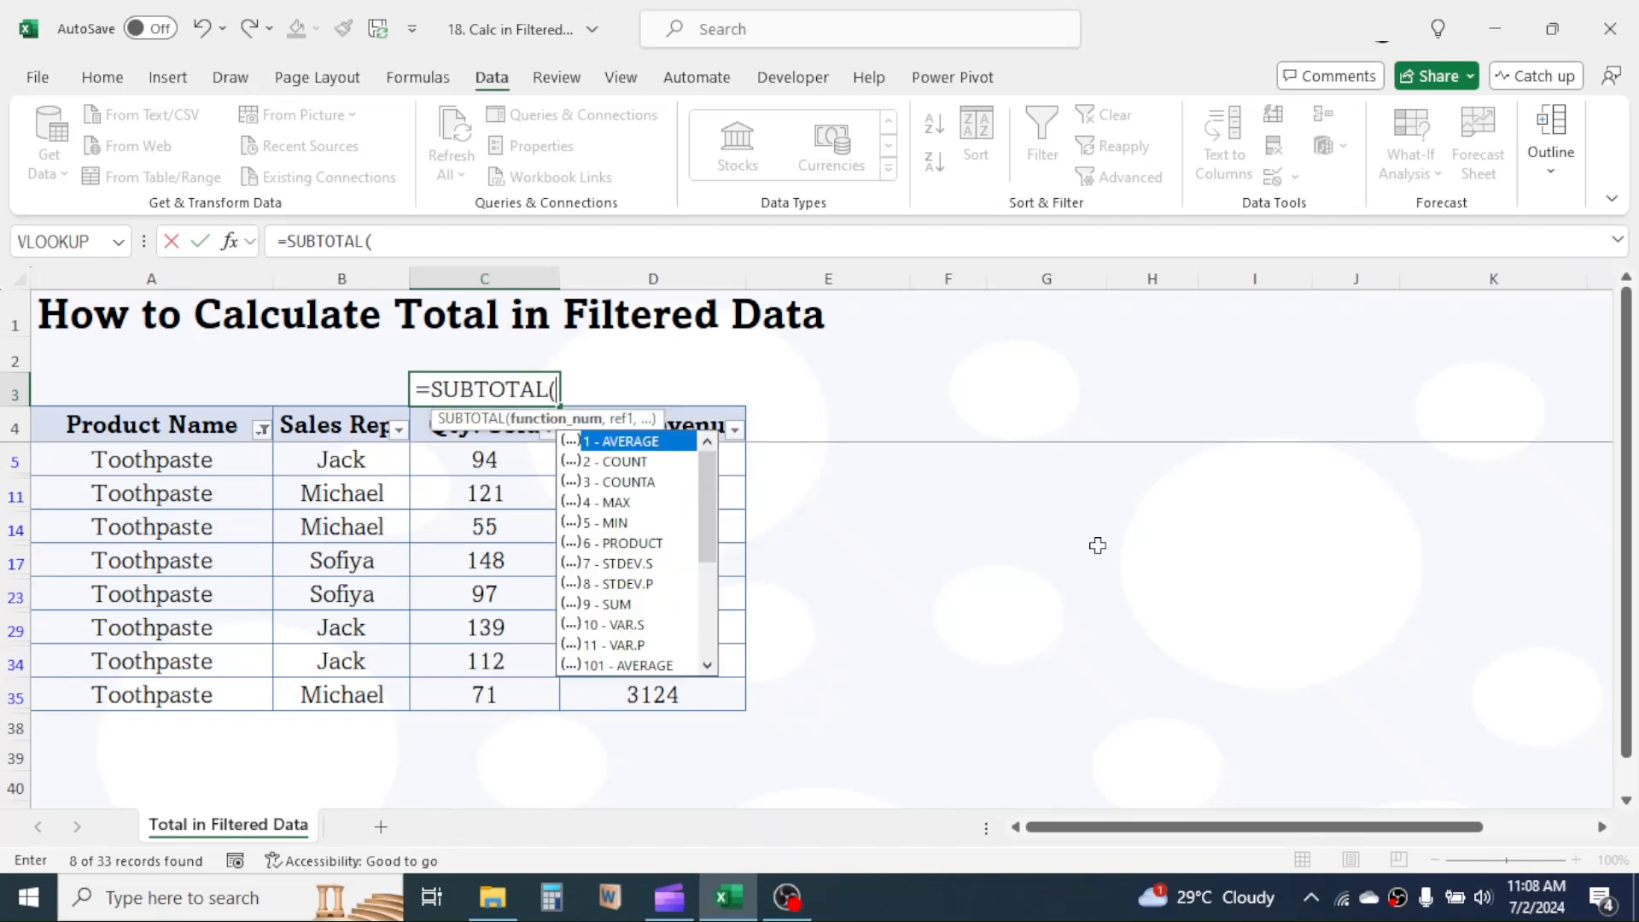
pyautogui.moveTo(707, 484)
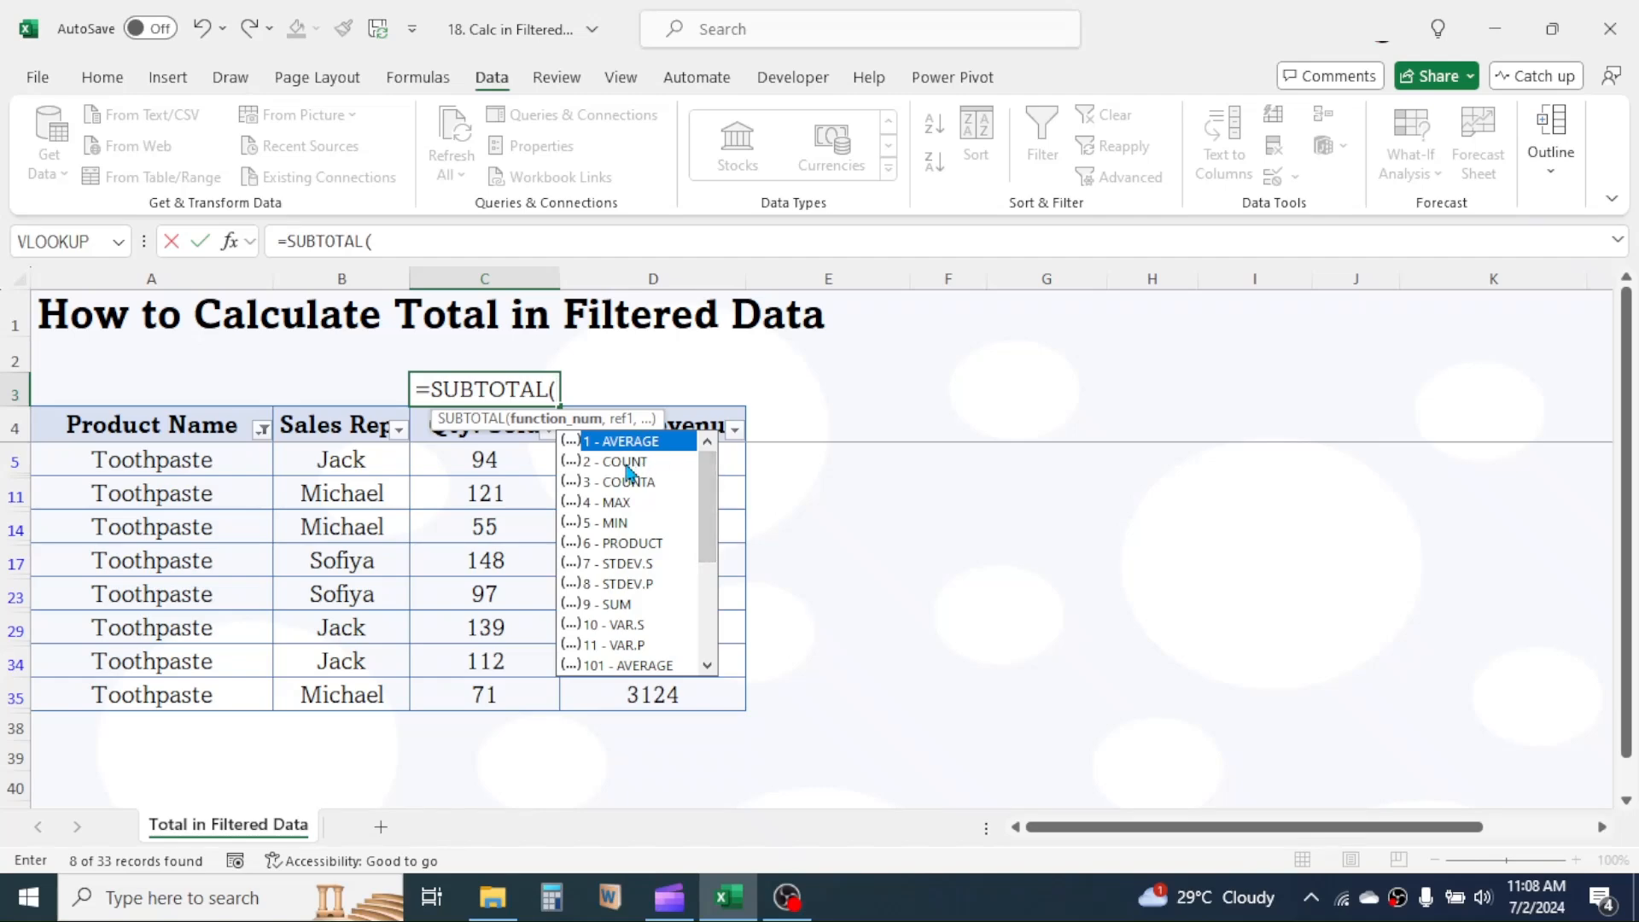
pyautogui.moveTo(645, 517)
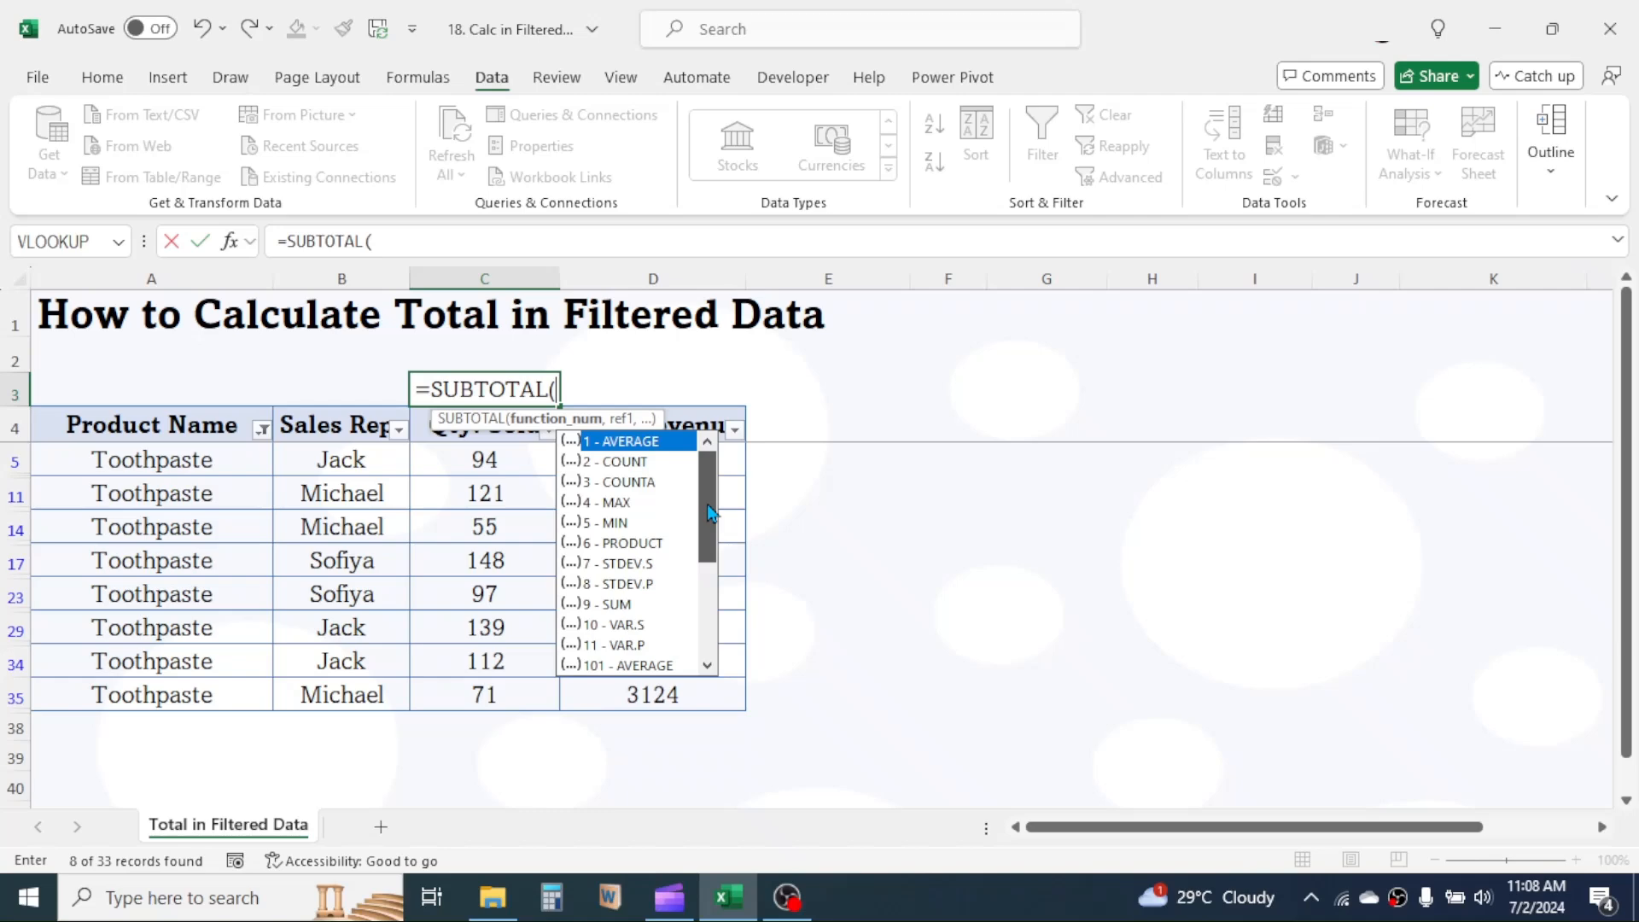
pyautogui.moveTo(588, 612)
pyautogui.write('9')
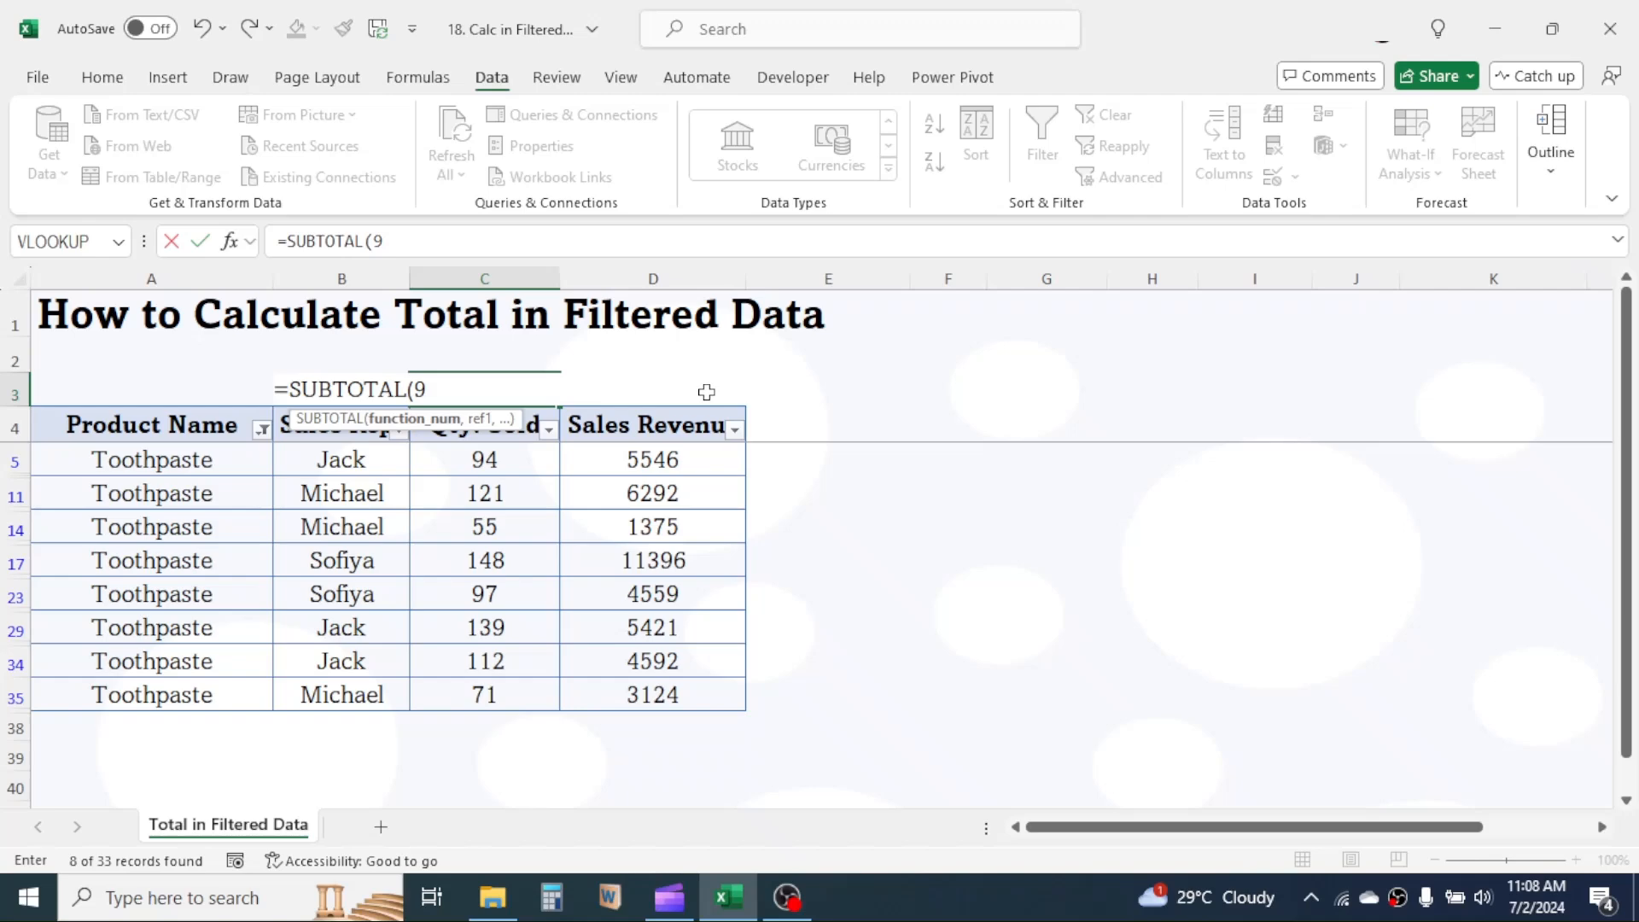
pyautogui.write(',')
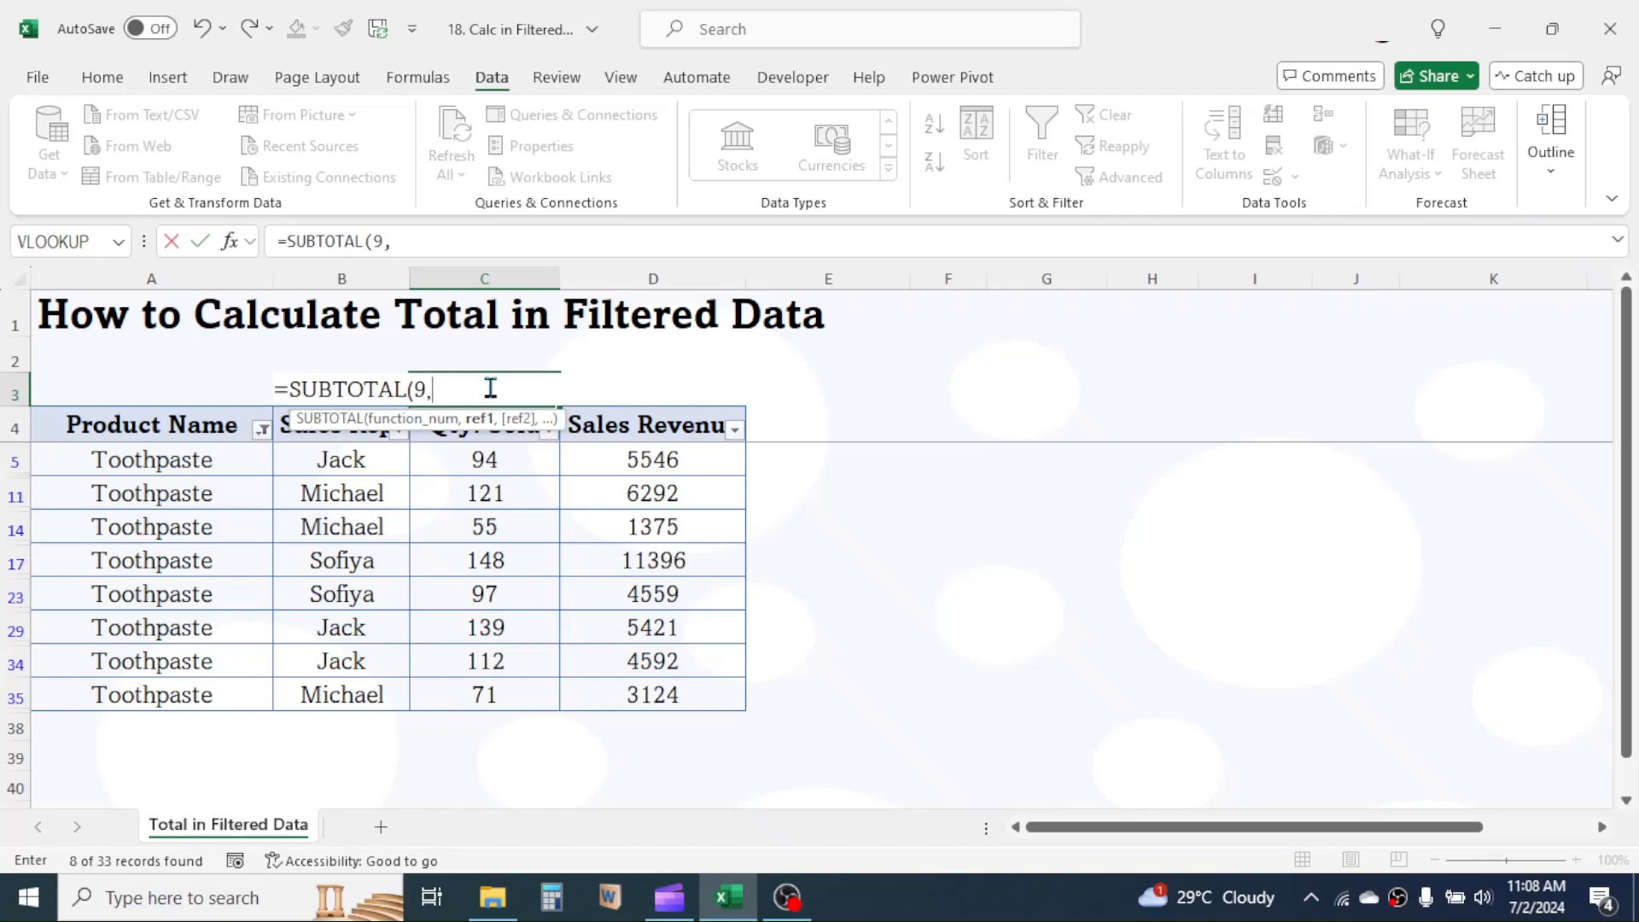
pyautogui.write('C5:C')
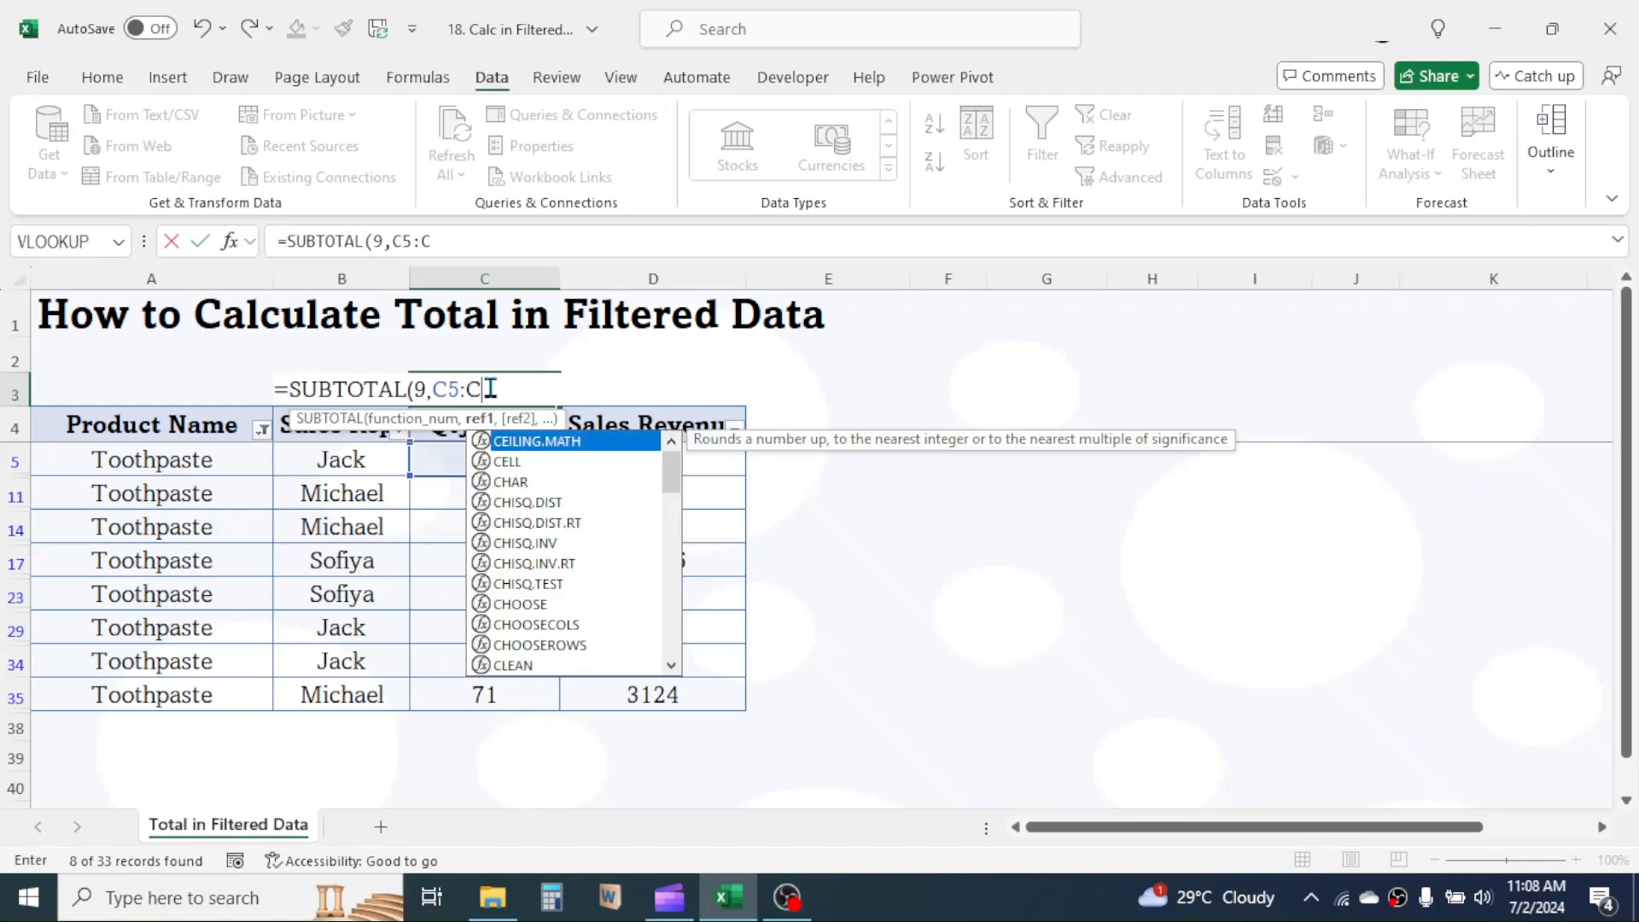
pyautogui.write('37')
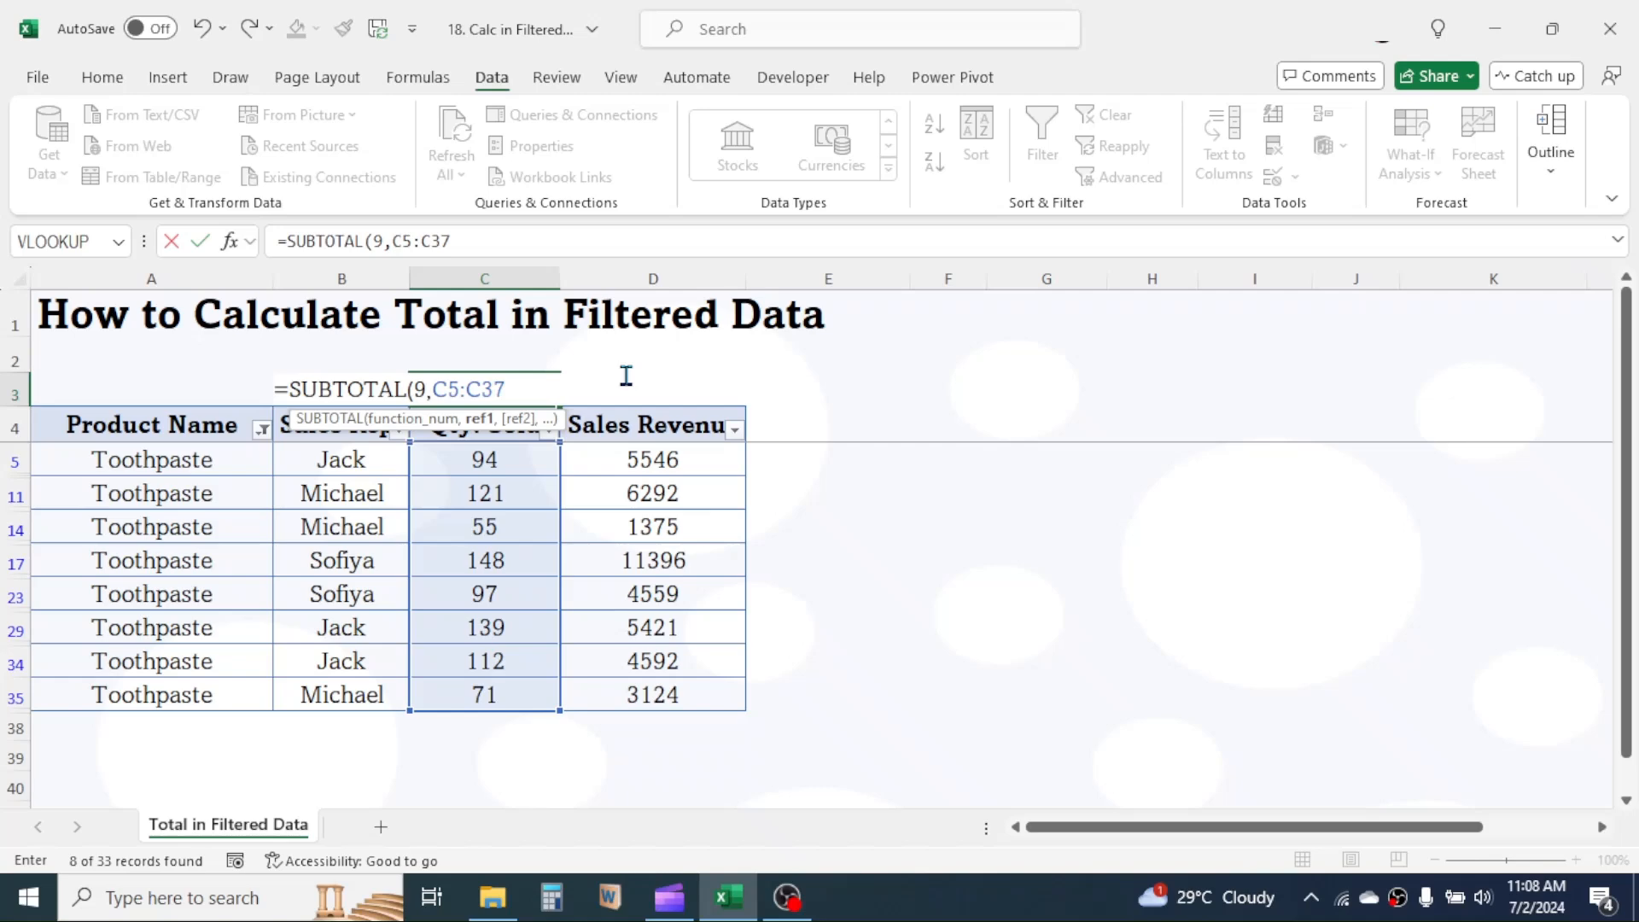
pyautogui.press('Enter')
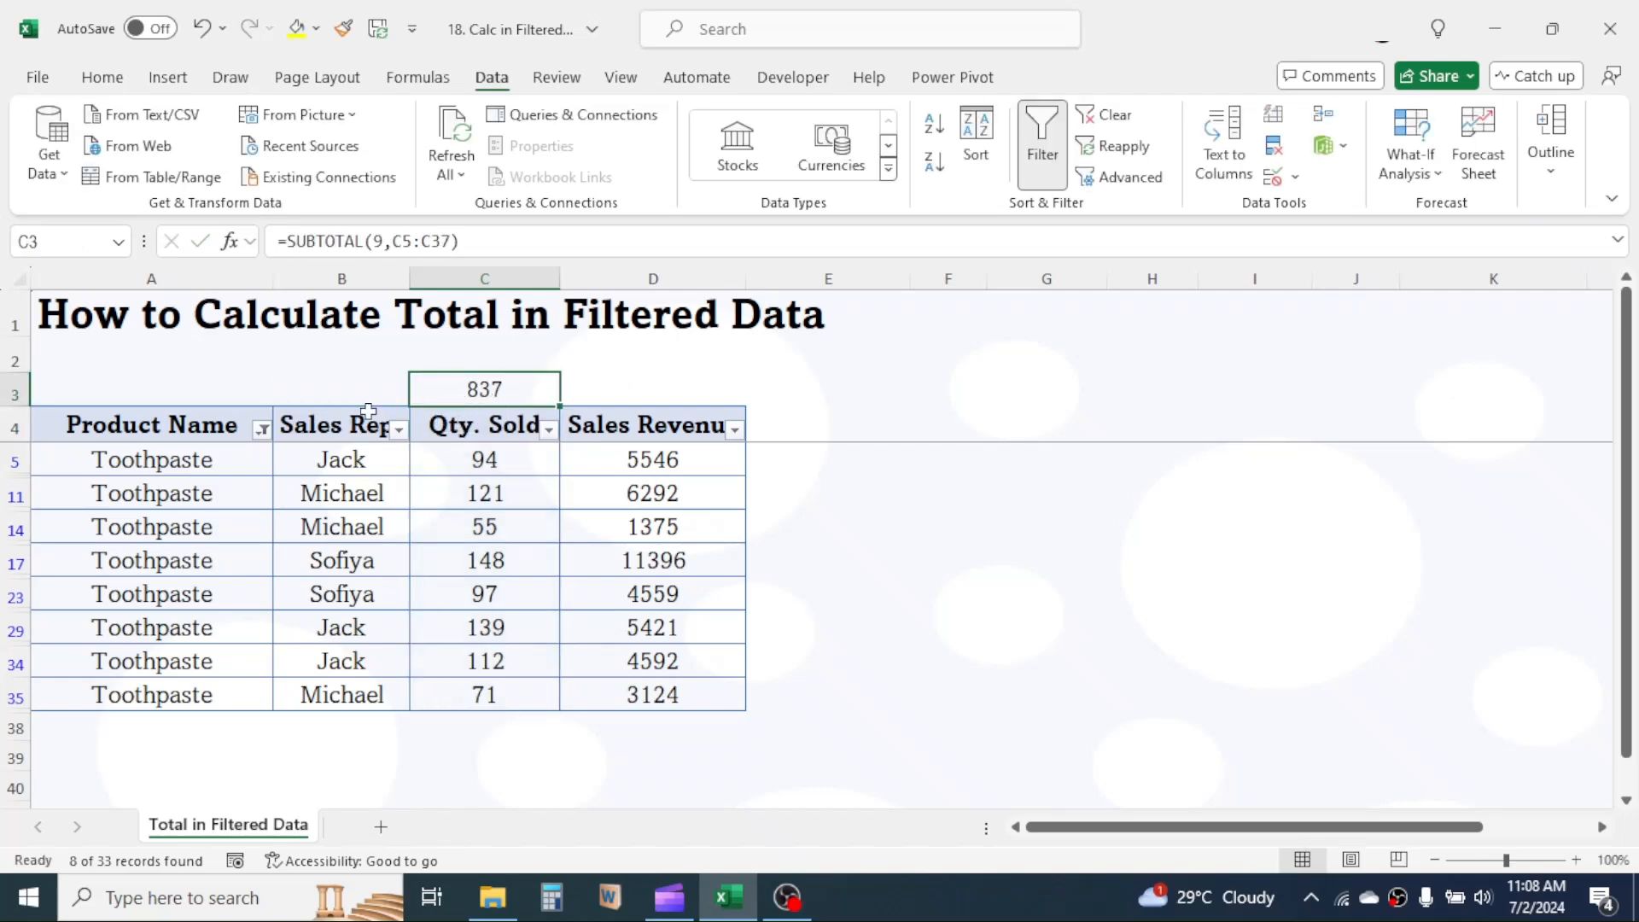
pyautogui.moveTo(263, 427)
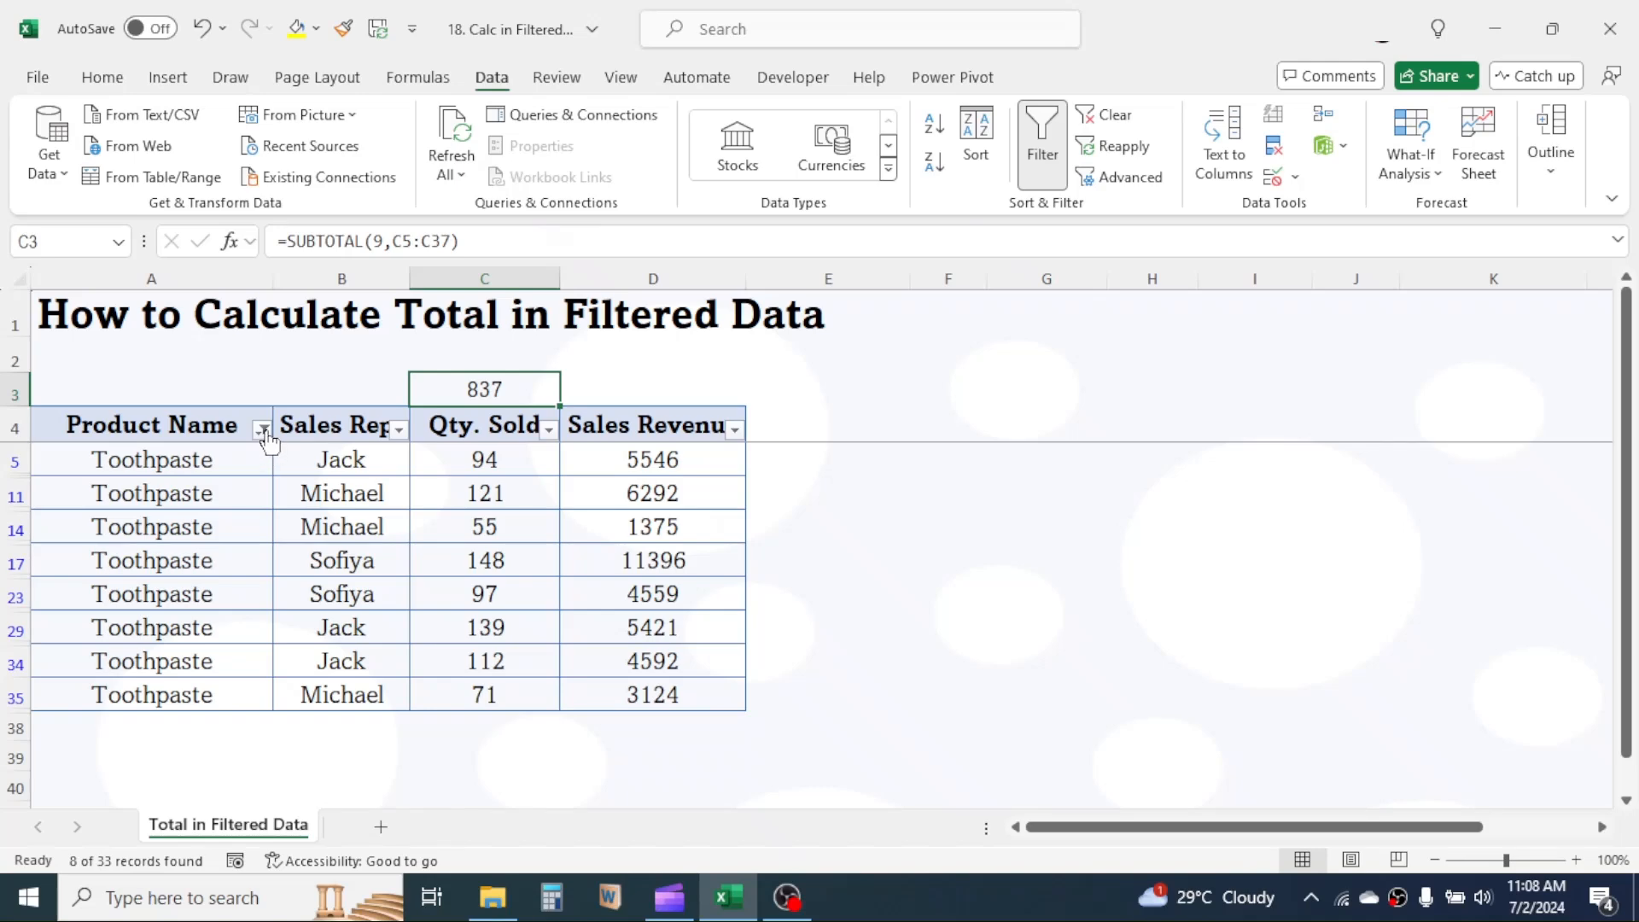
# Change the Product Name filter to Noodles only, making the totals 664 and 36734.
pyautogui.click(262, 427)
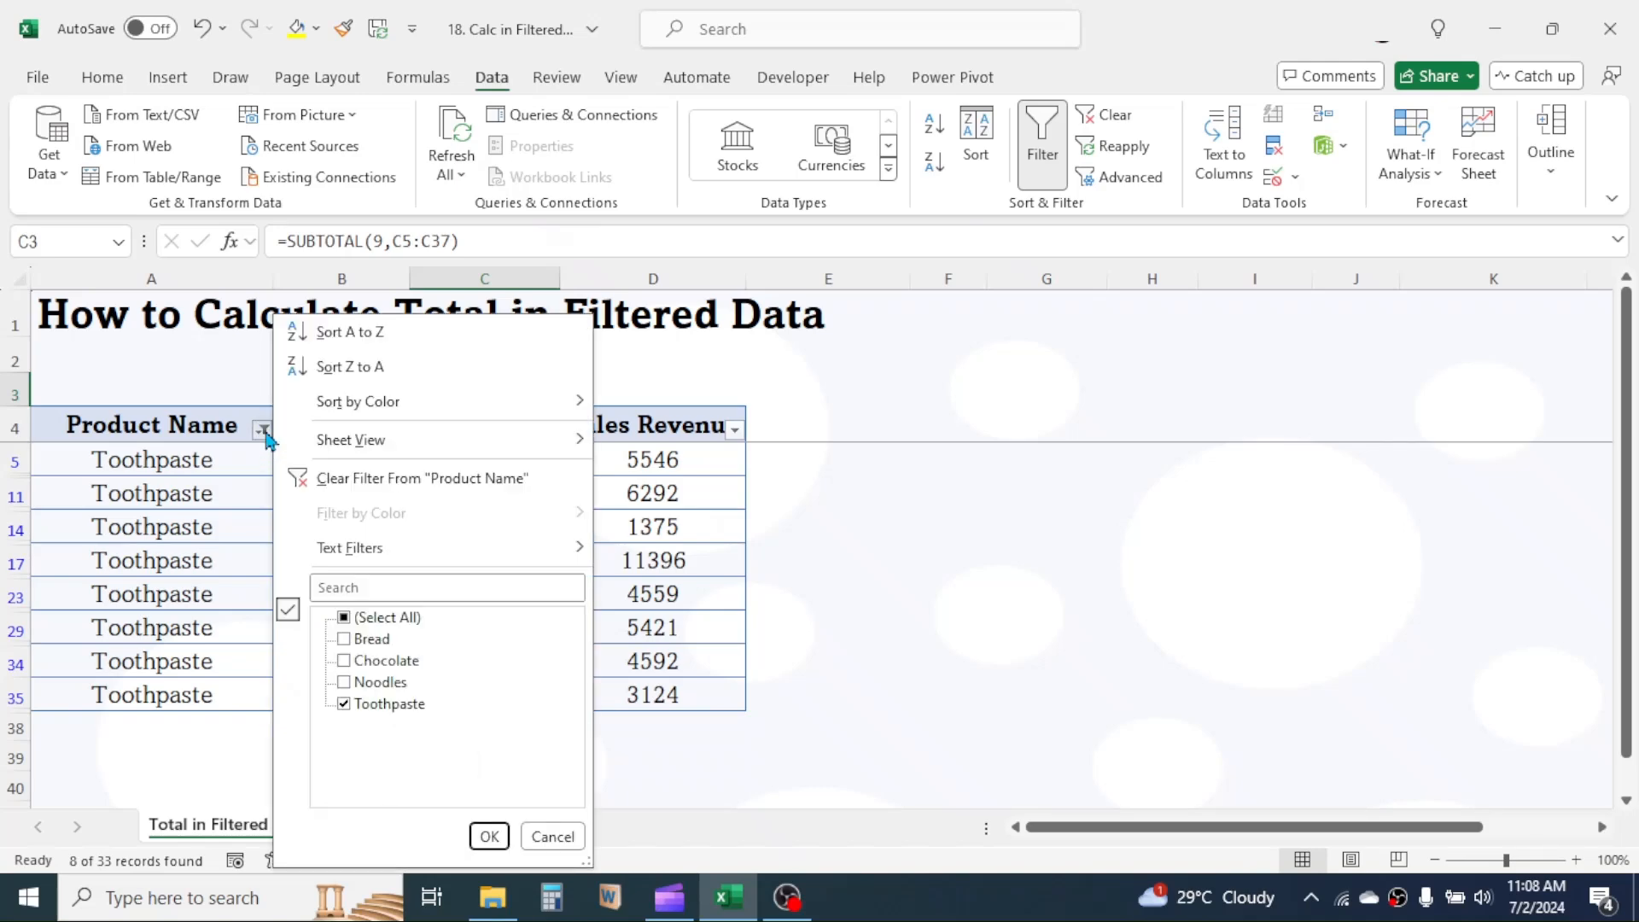
pyautogui.click(343, 617)
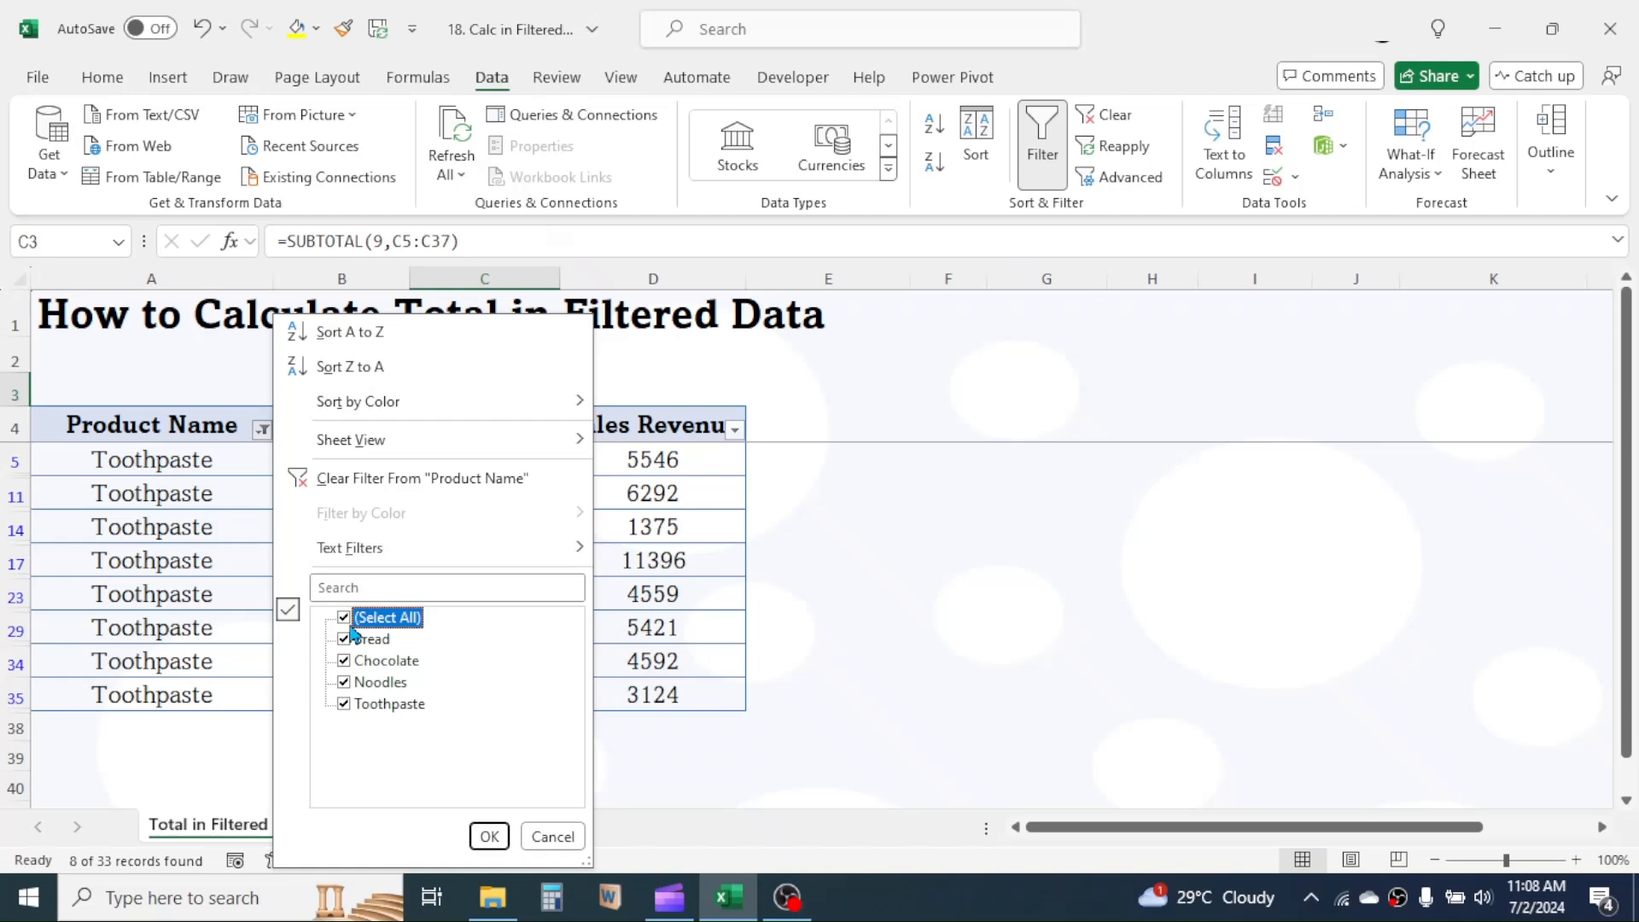
pyautogui.click(344, 617)
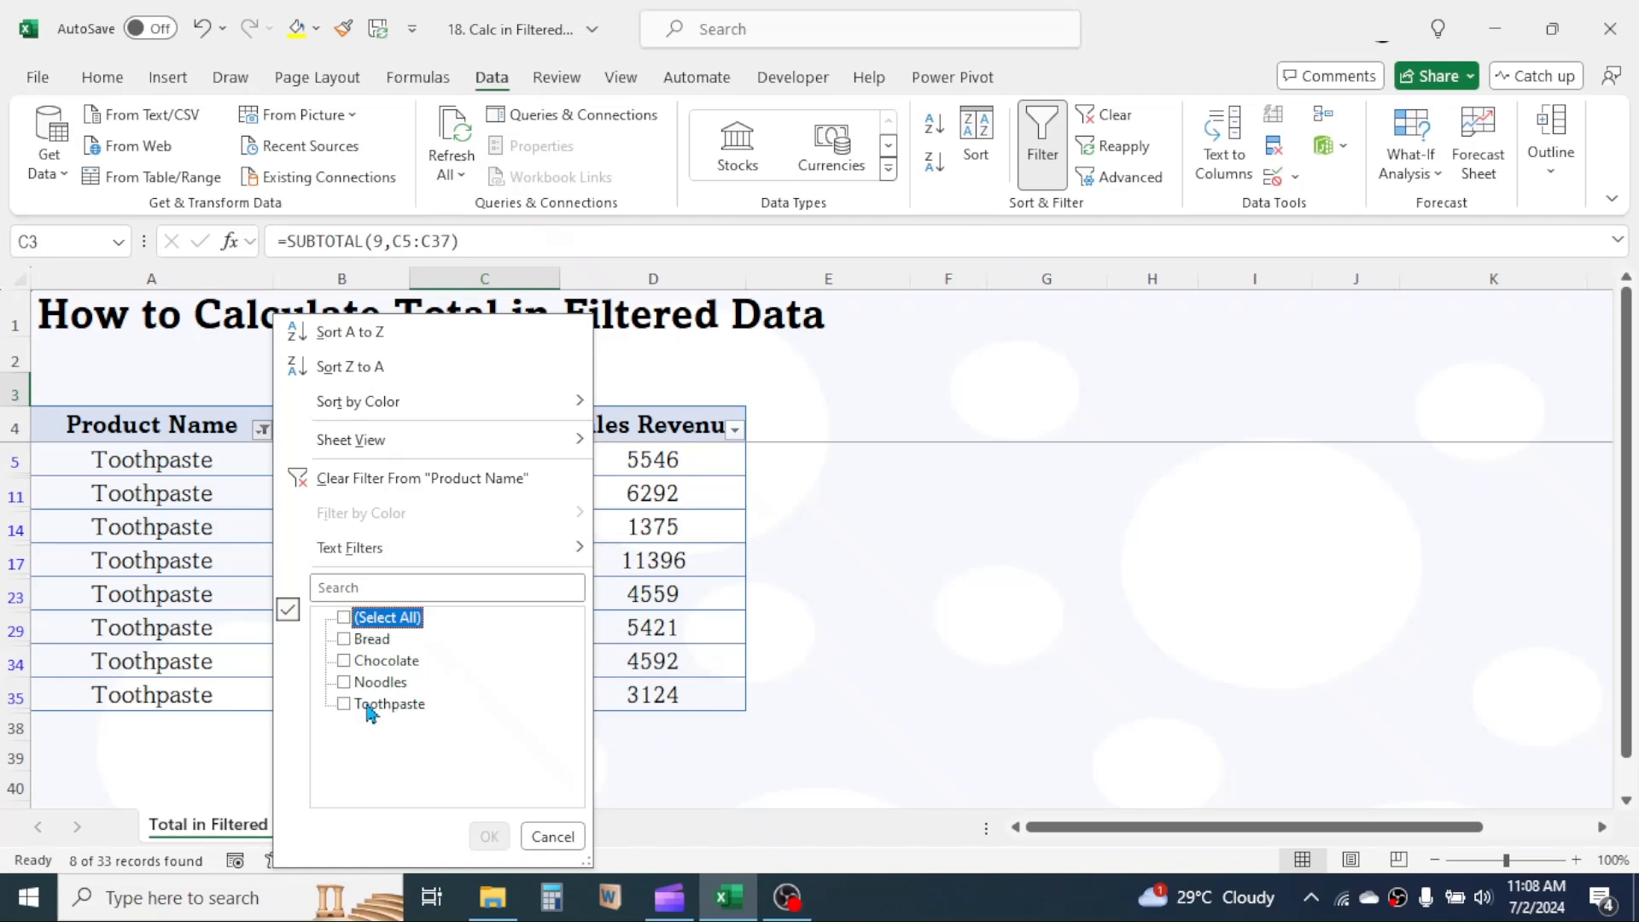
pyautogui.click(345, 682)
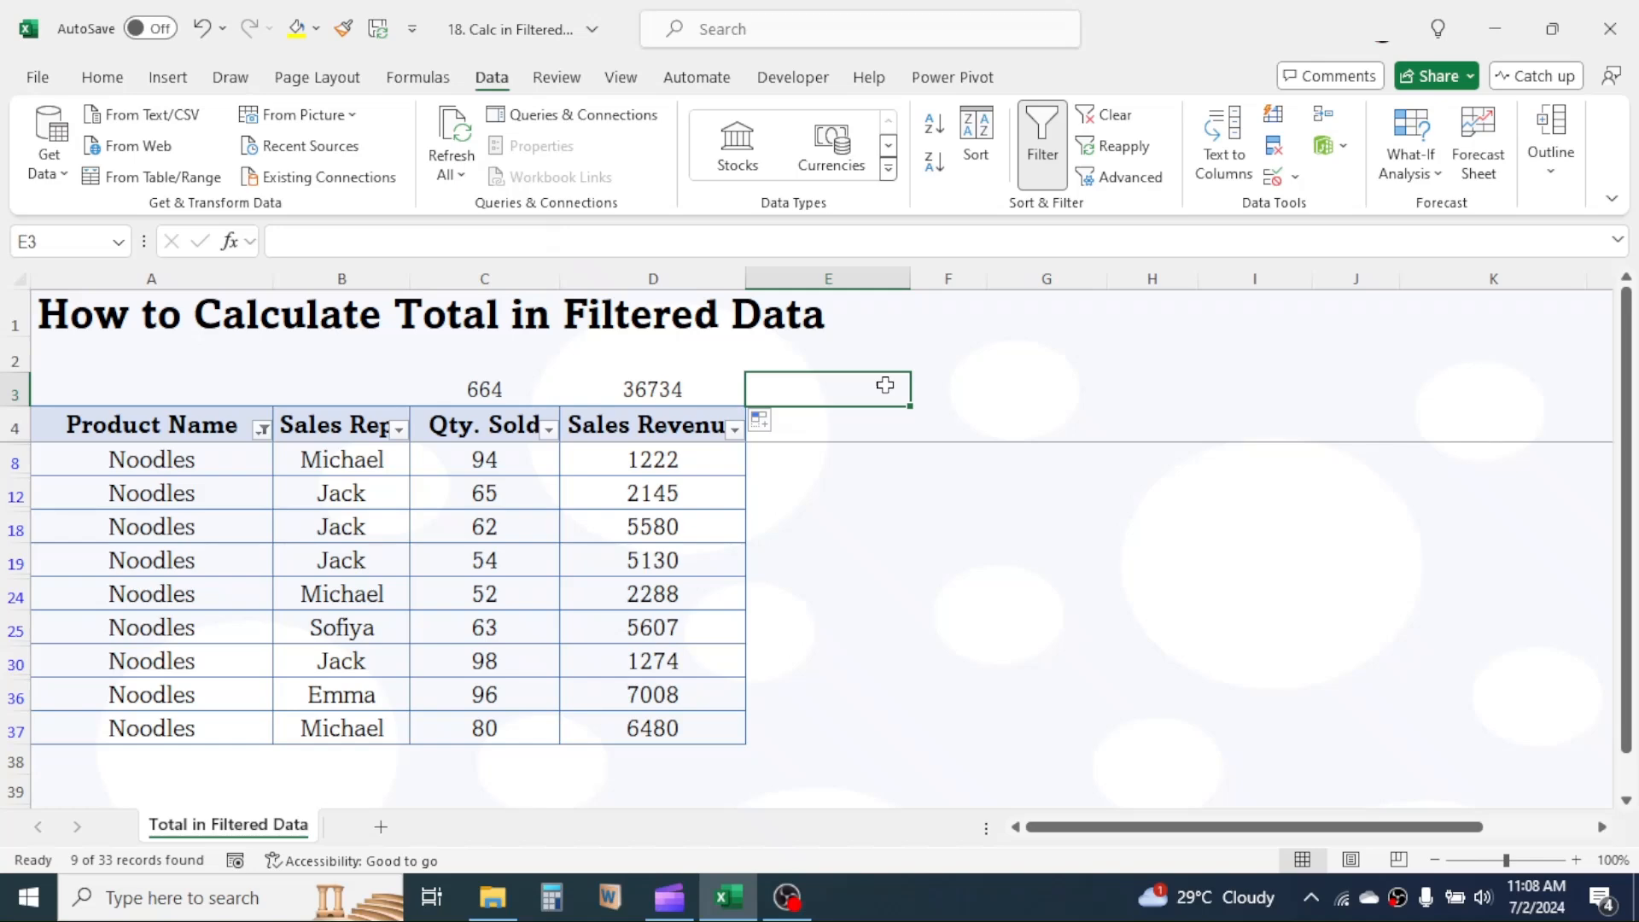
pyautogui.click(947, 492)
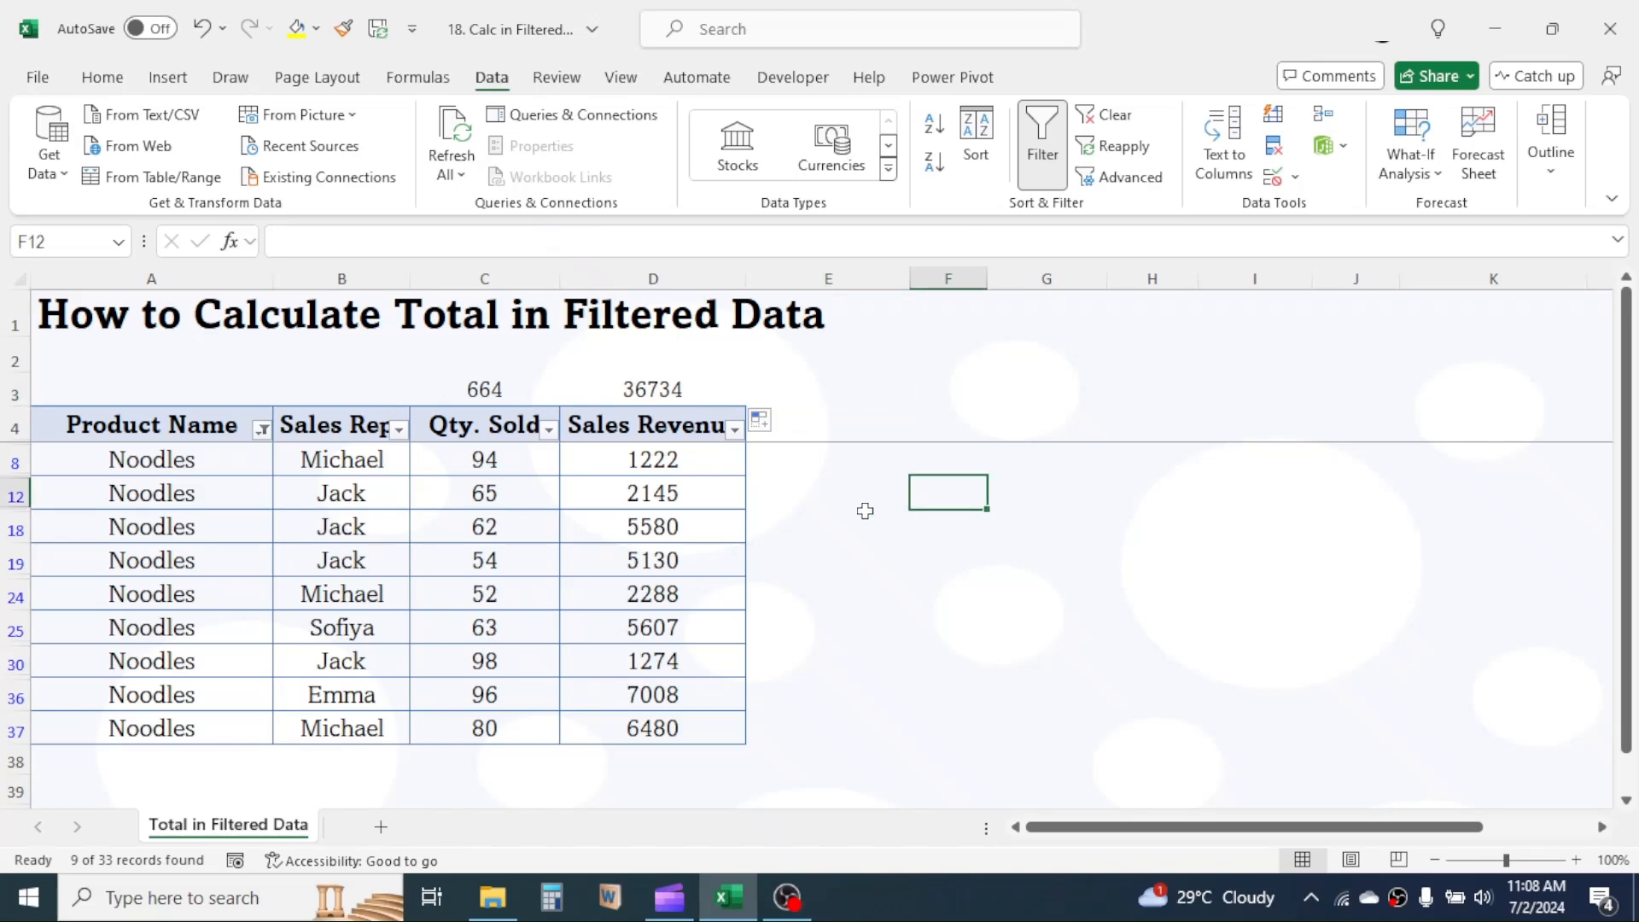
pyautogui.click(262, 426)
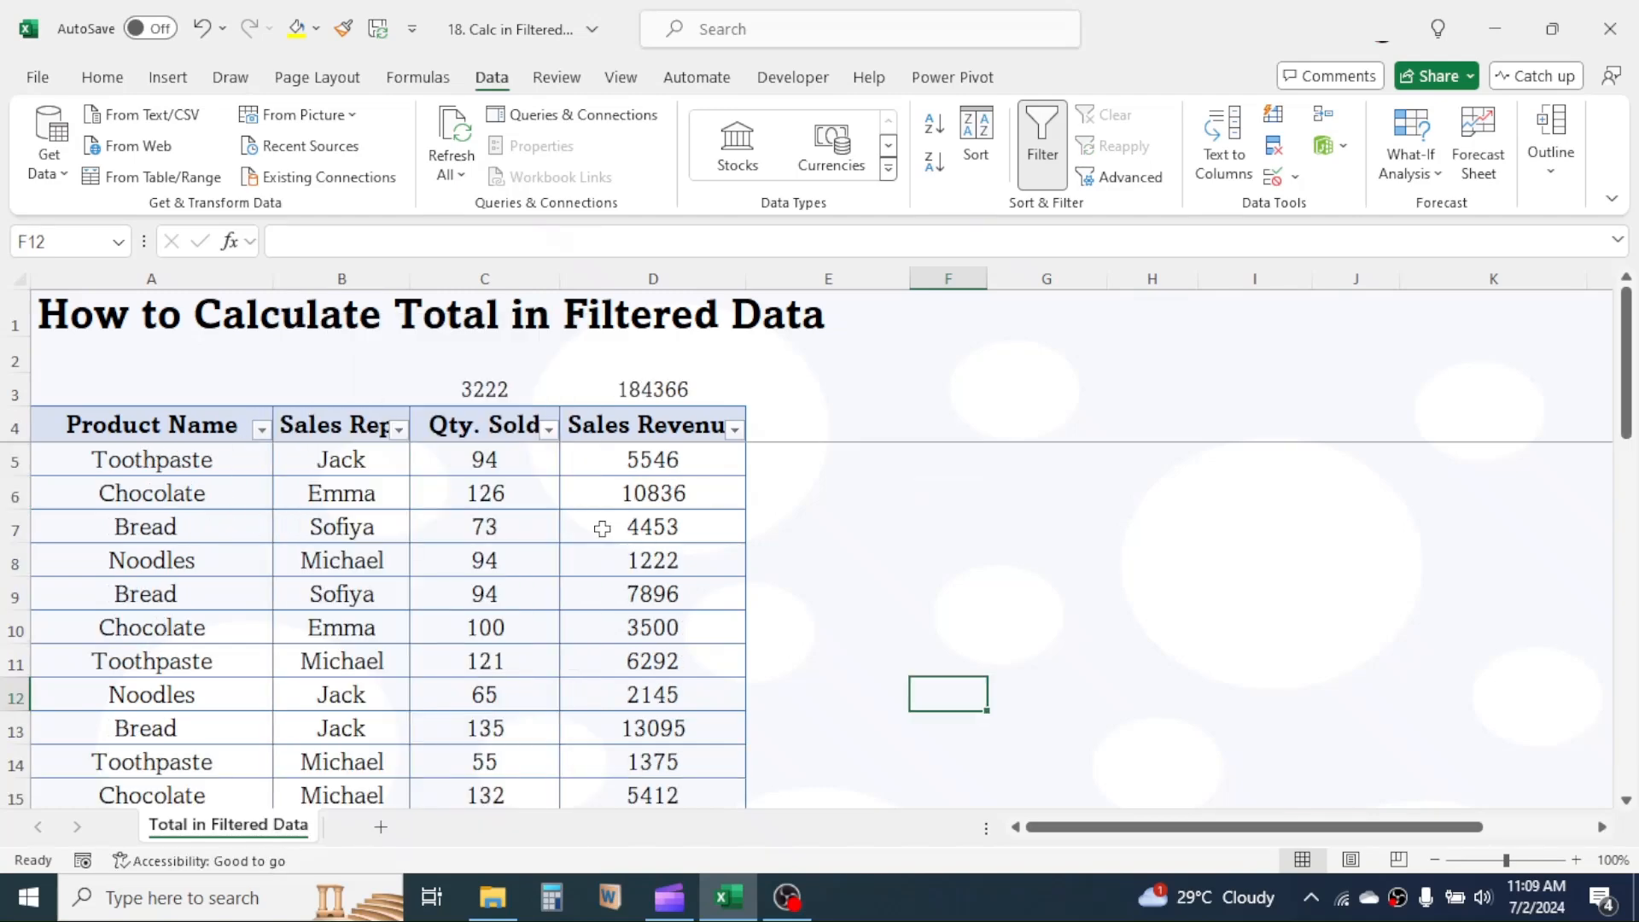
# Filter Sales Rep. to Michael's seven rows, updating the totals to 605 and 26193.
pyautogui.click(398, 427)
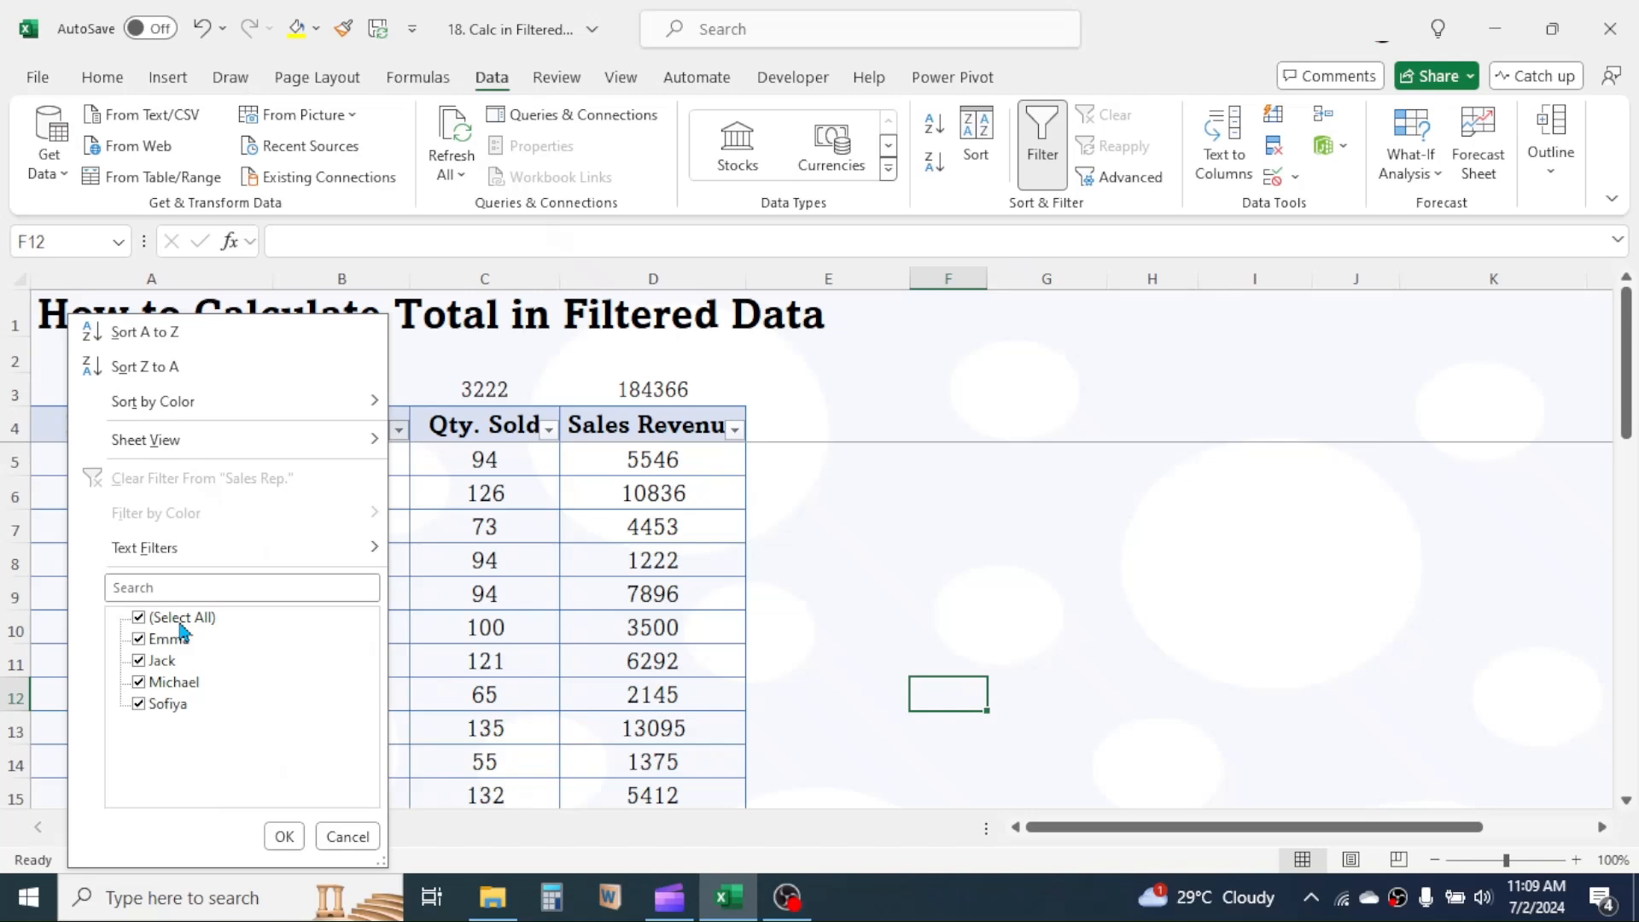
pyautogui.click(284, 836)
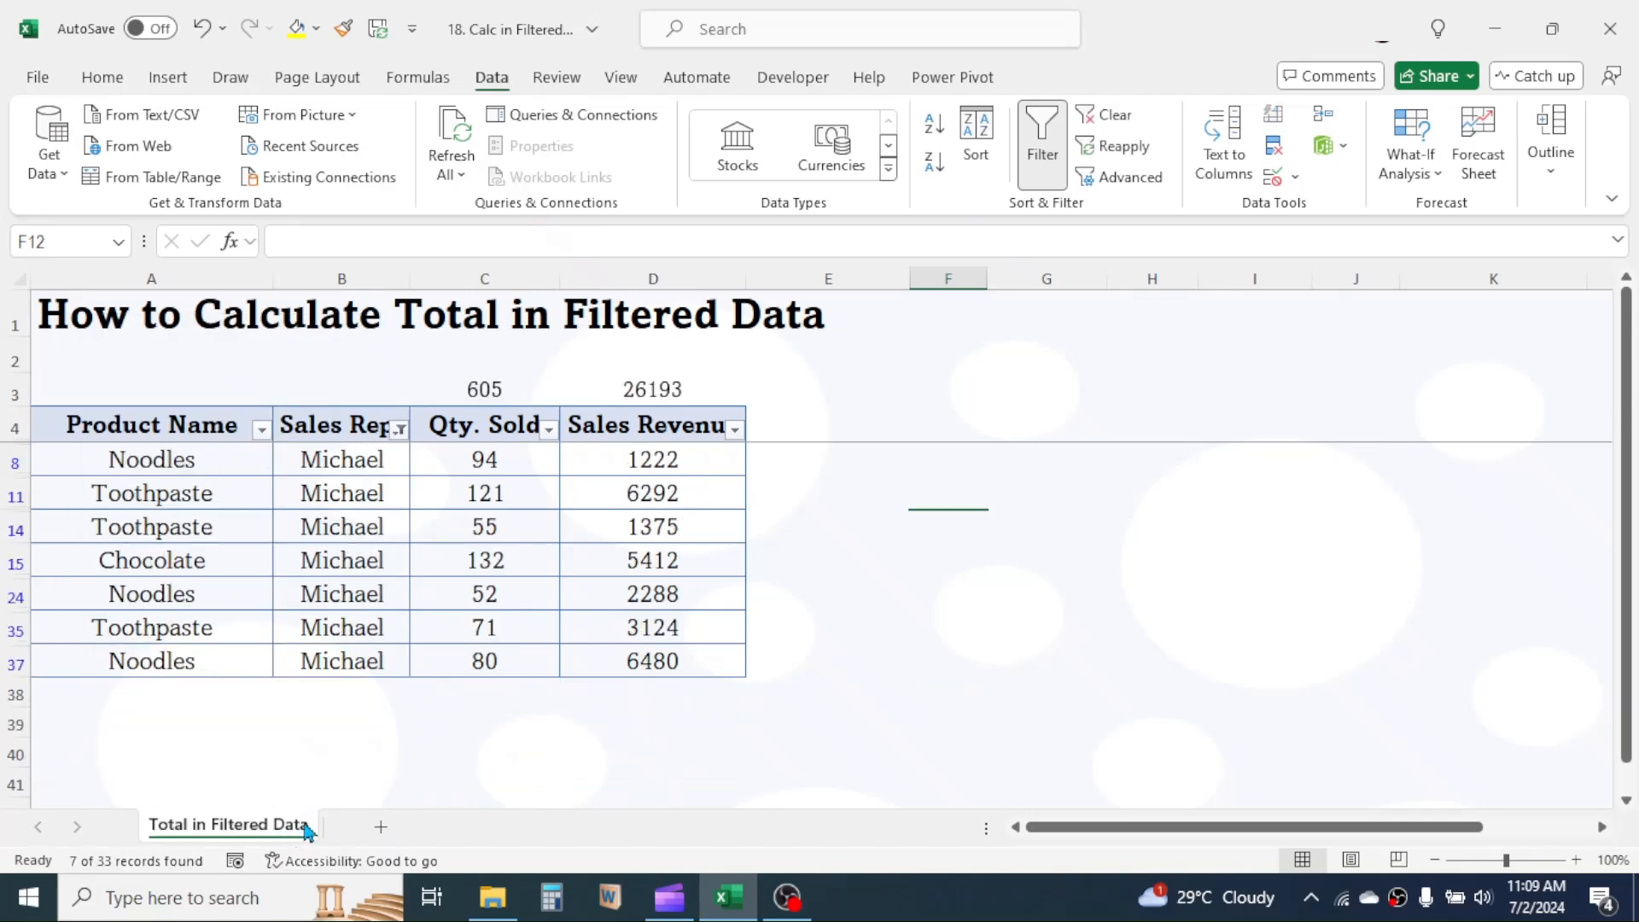
pyautogui.click(1045, 525)
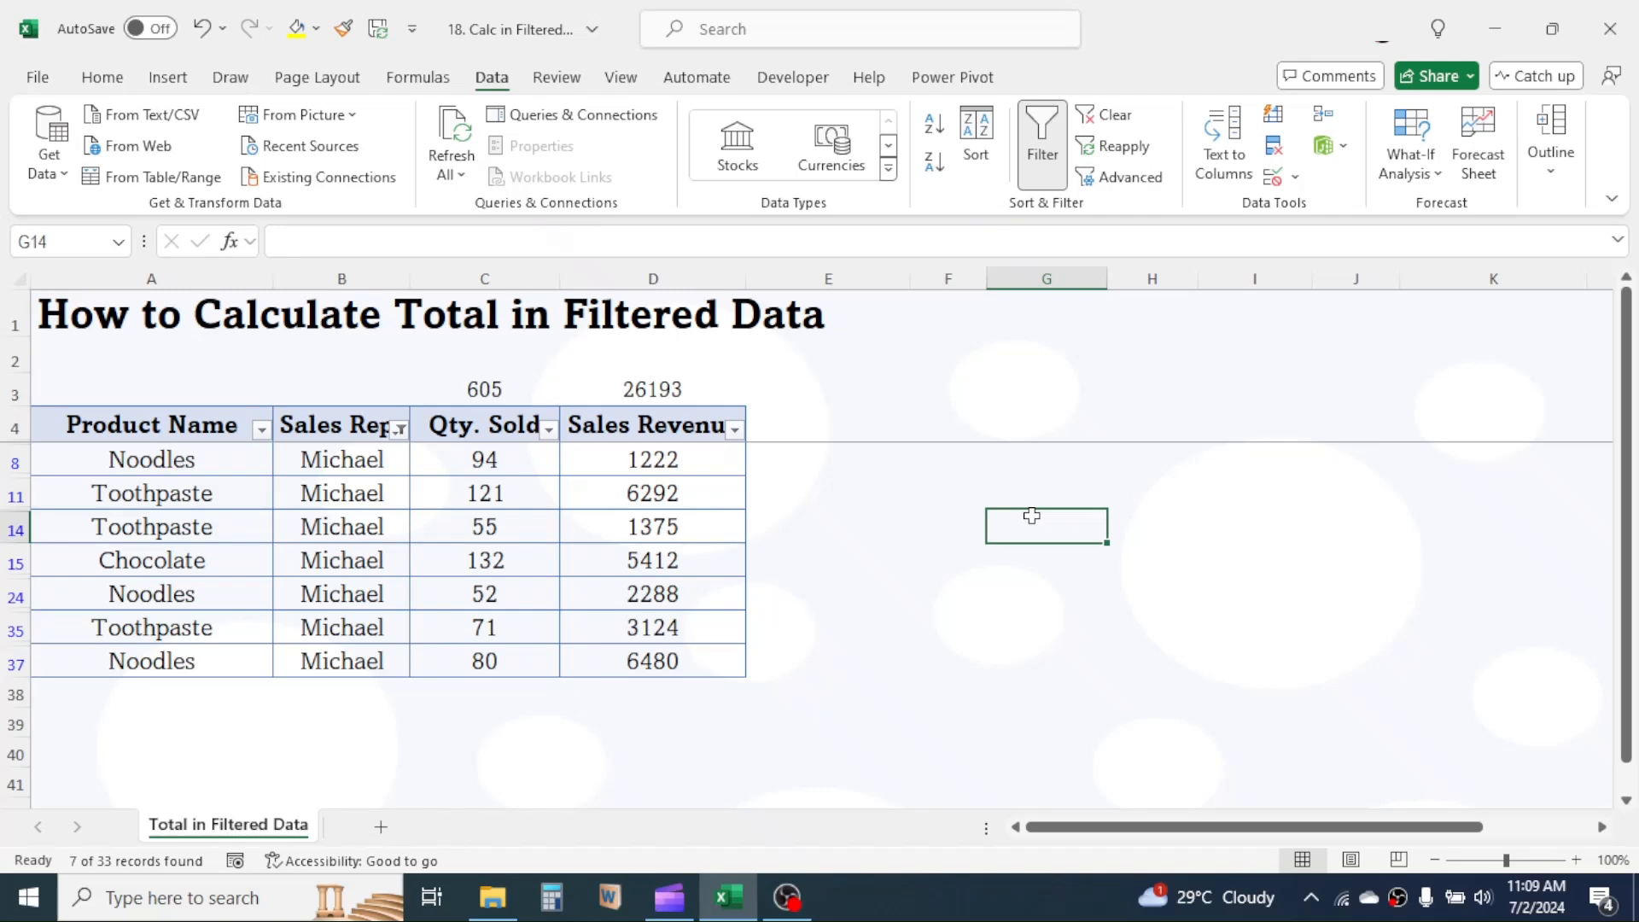
pyautogui.moveTo(1170, 322)
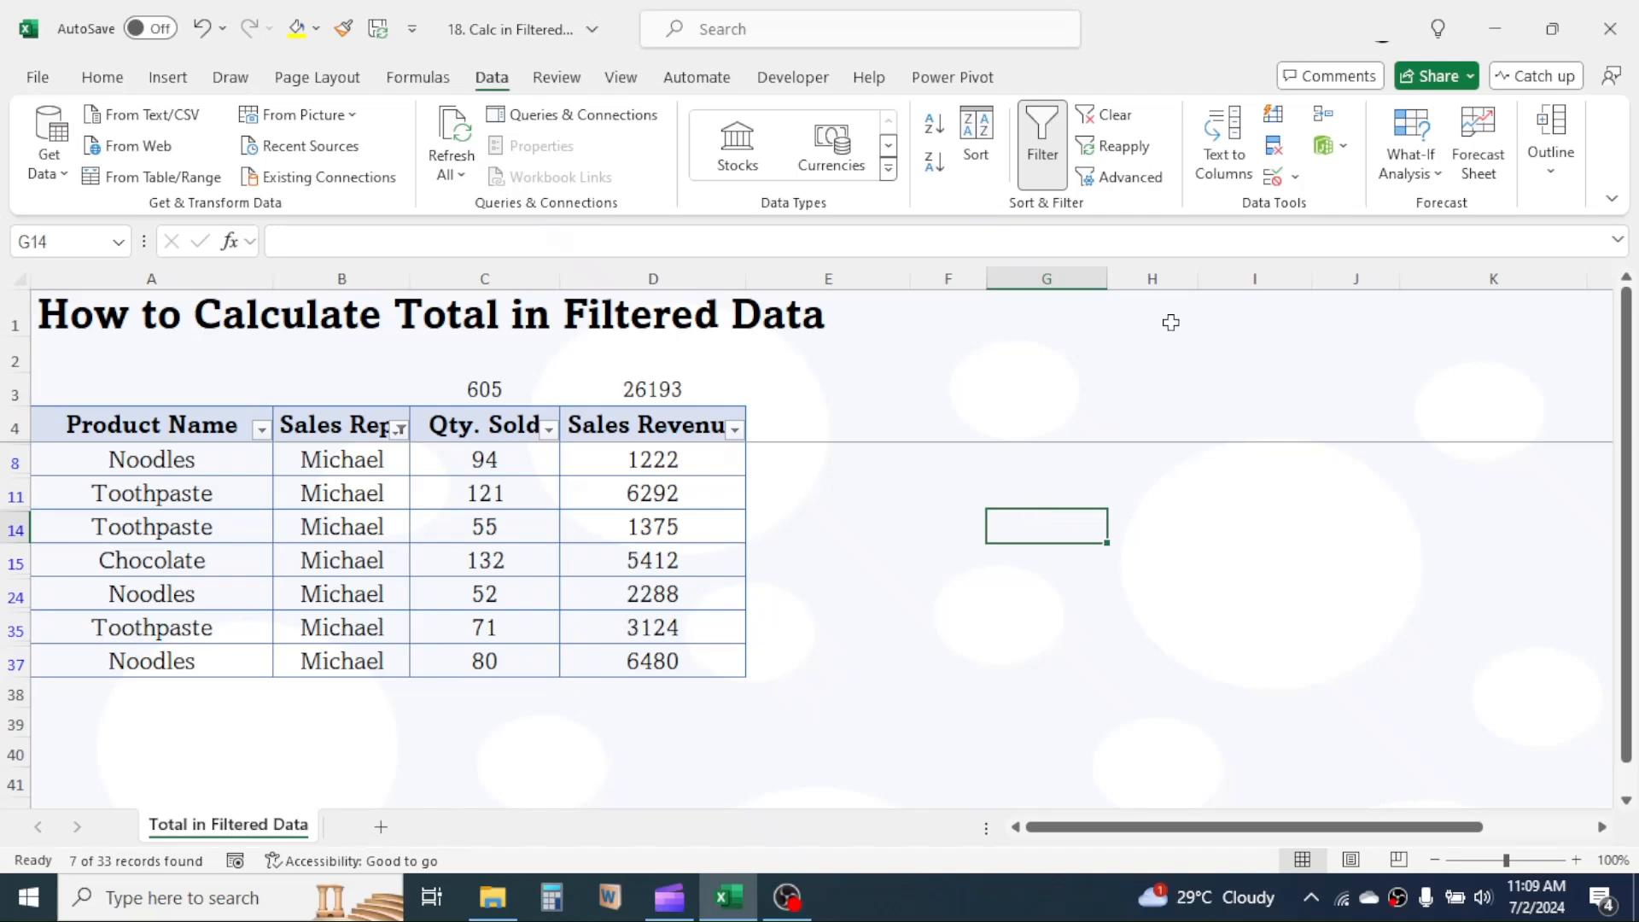
pyautogui.click(1152, 313)
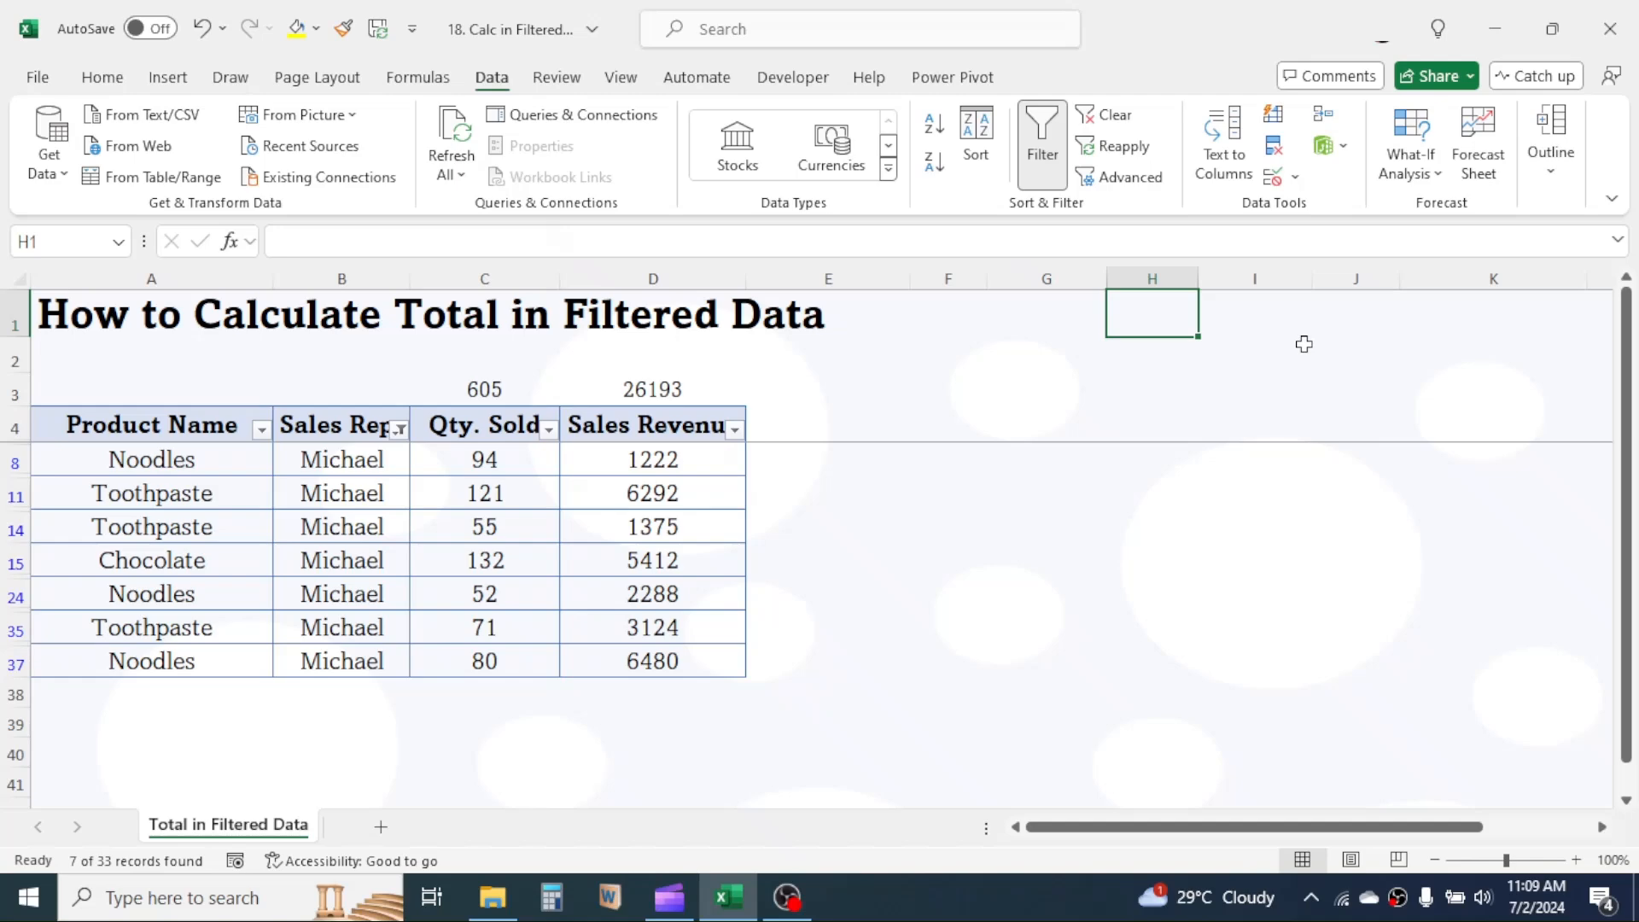